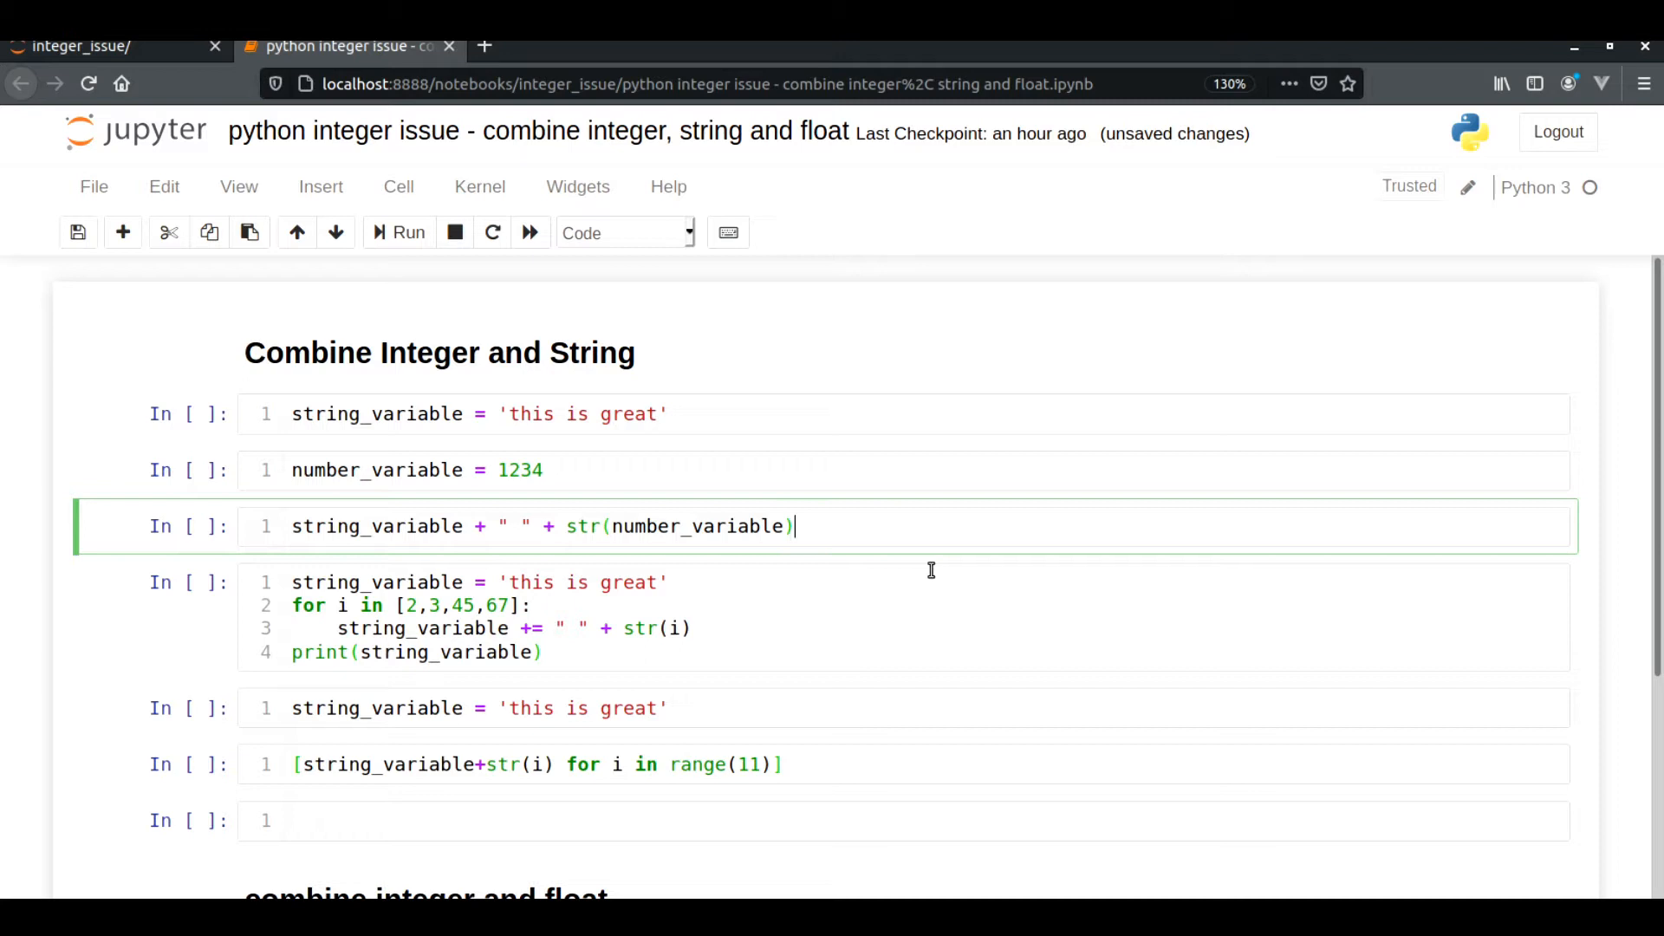
mouse_move(802, 404)
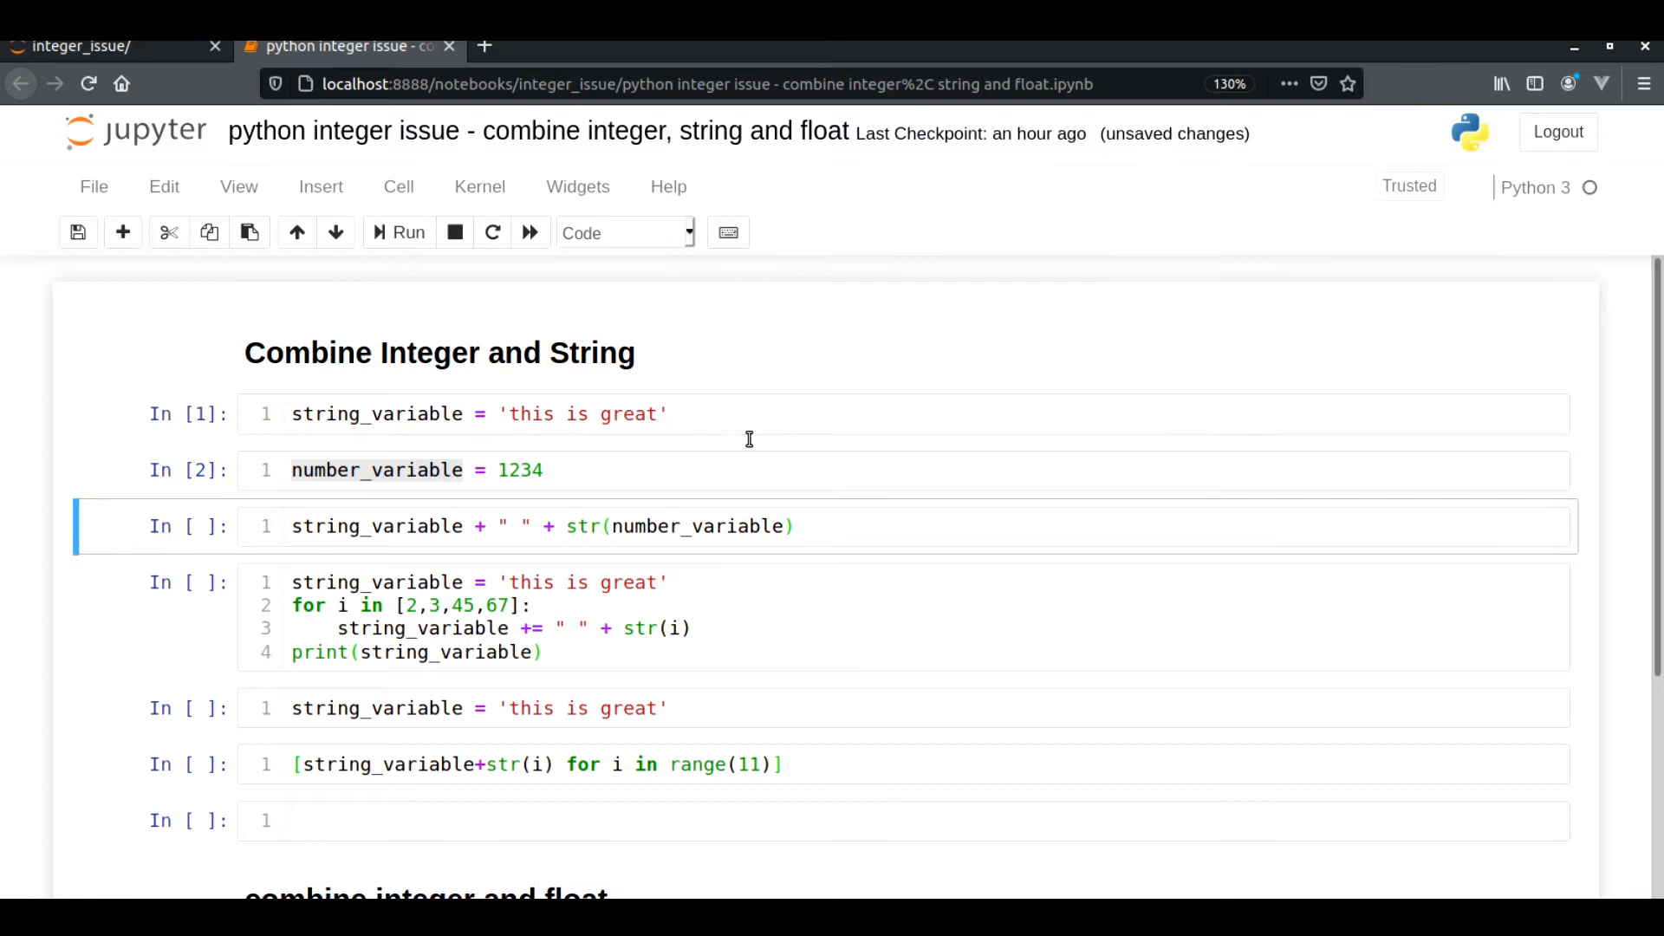
Run the join cell without str() and highlight the resulting 'TypeError: must be str, not int'
scroll("down", 3)
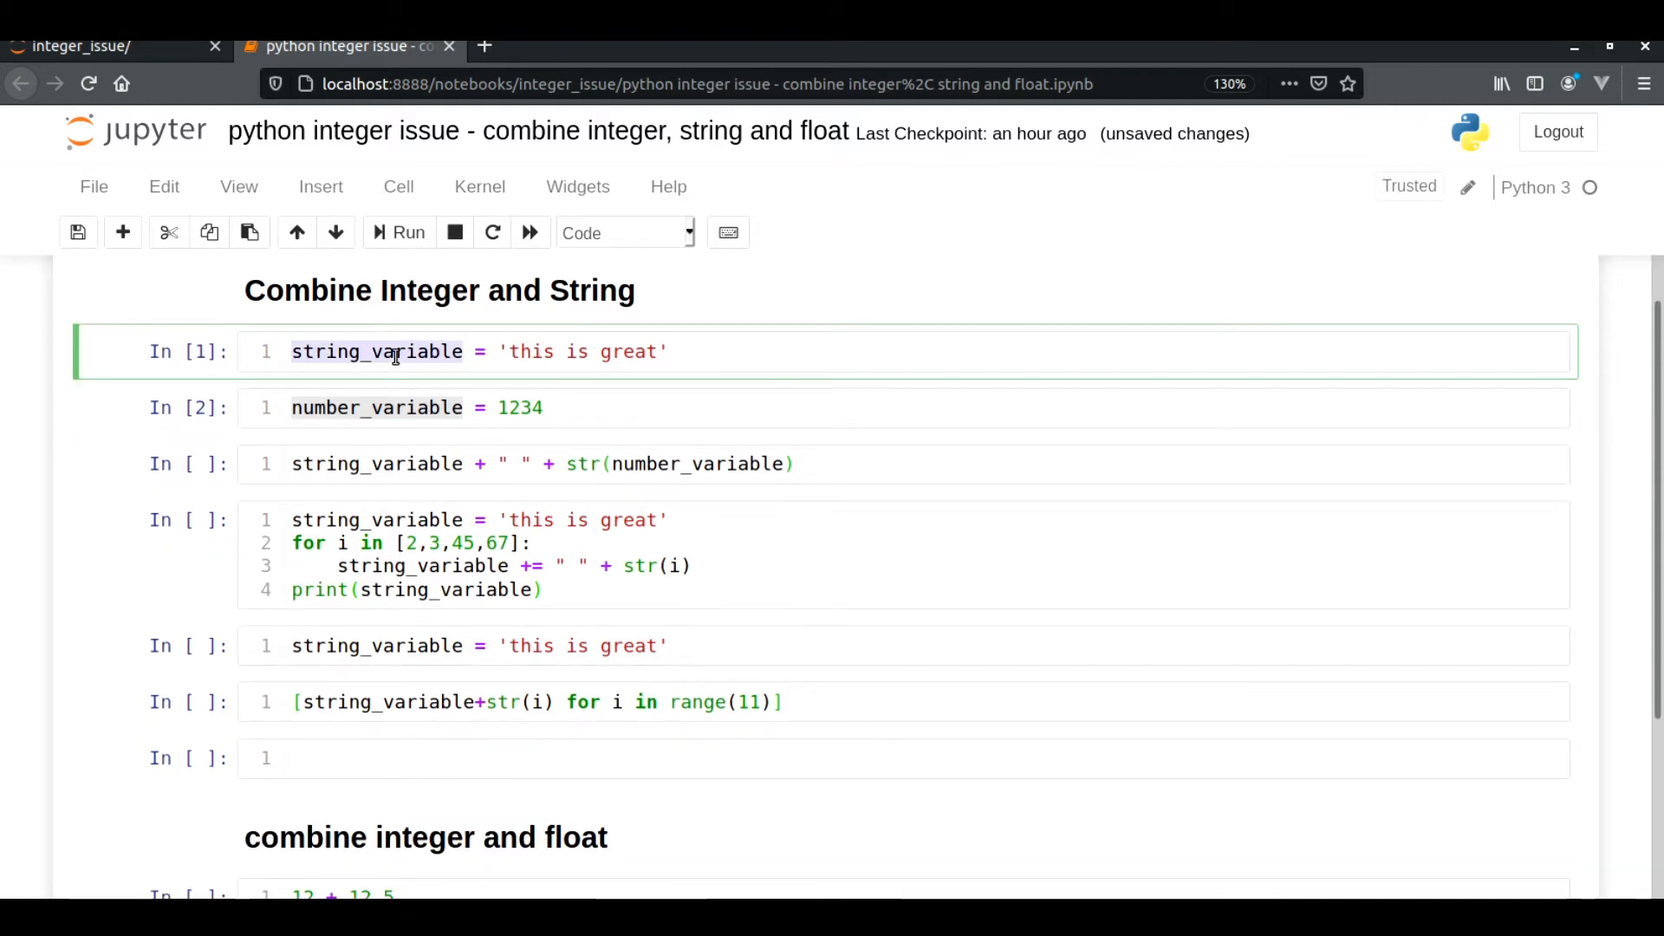
left_click(404, 407)
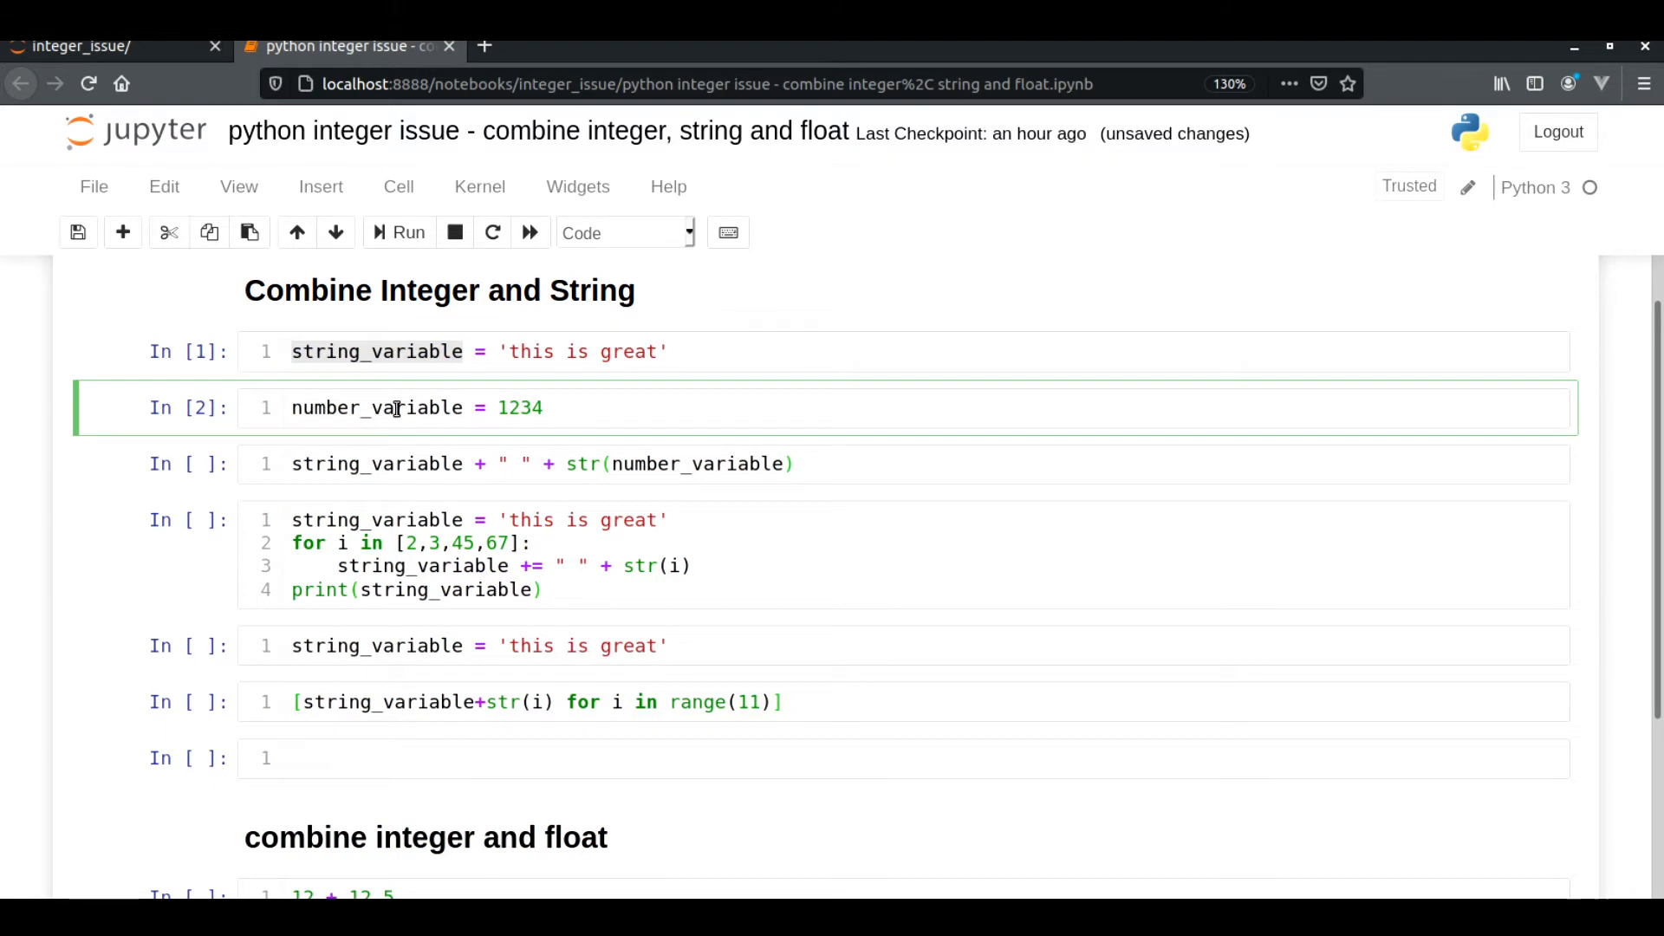
left_click(582, 465)
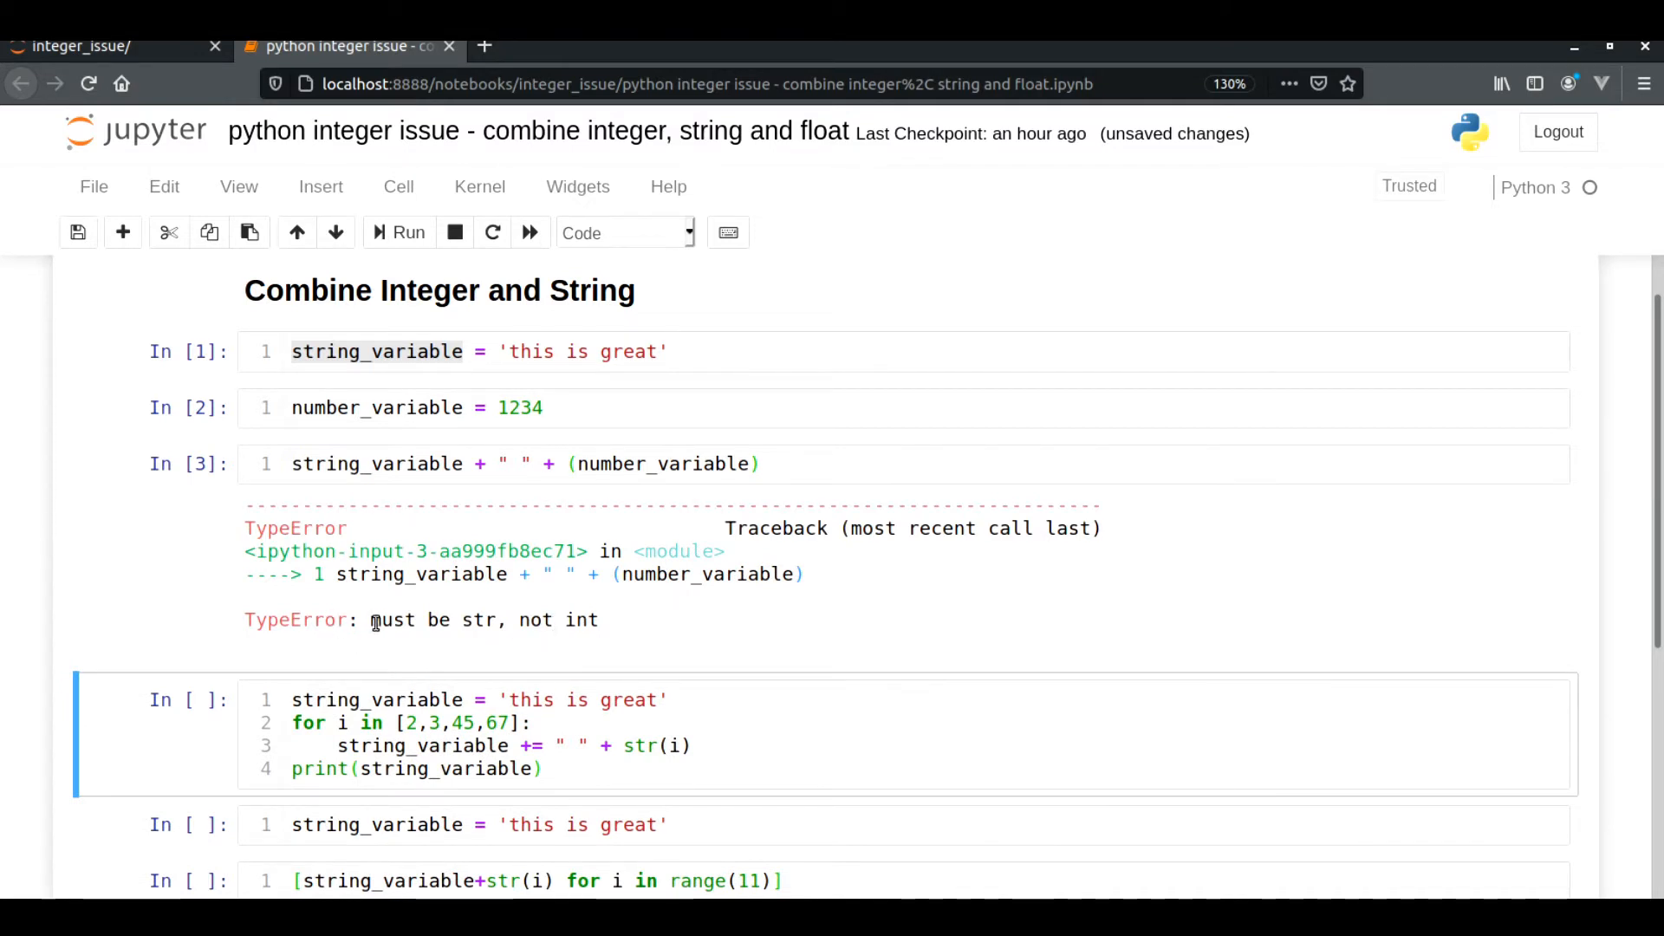
left_click_drag(371, 621, 598, 621)
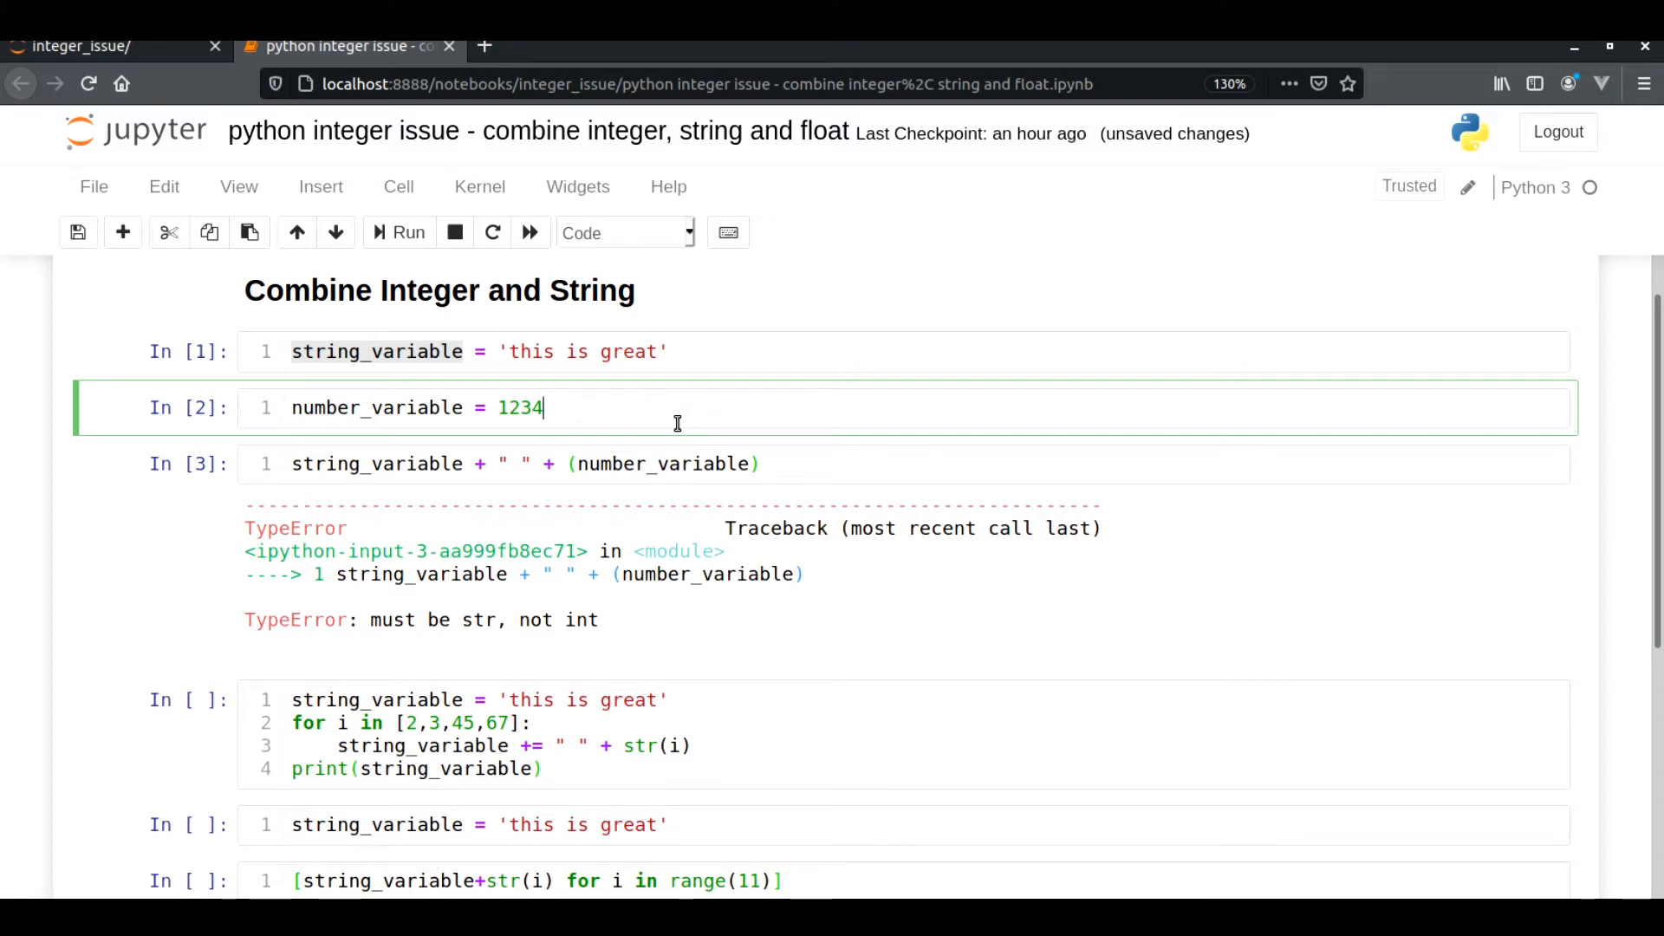
mouse_move(634, 419)
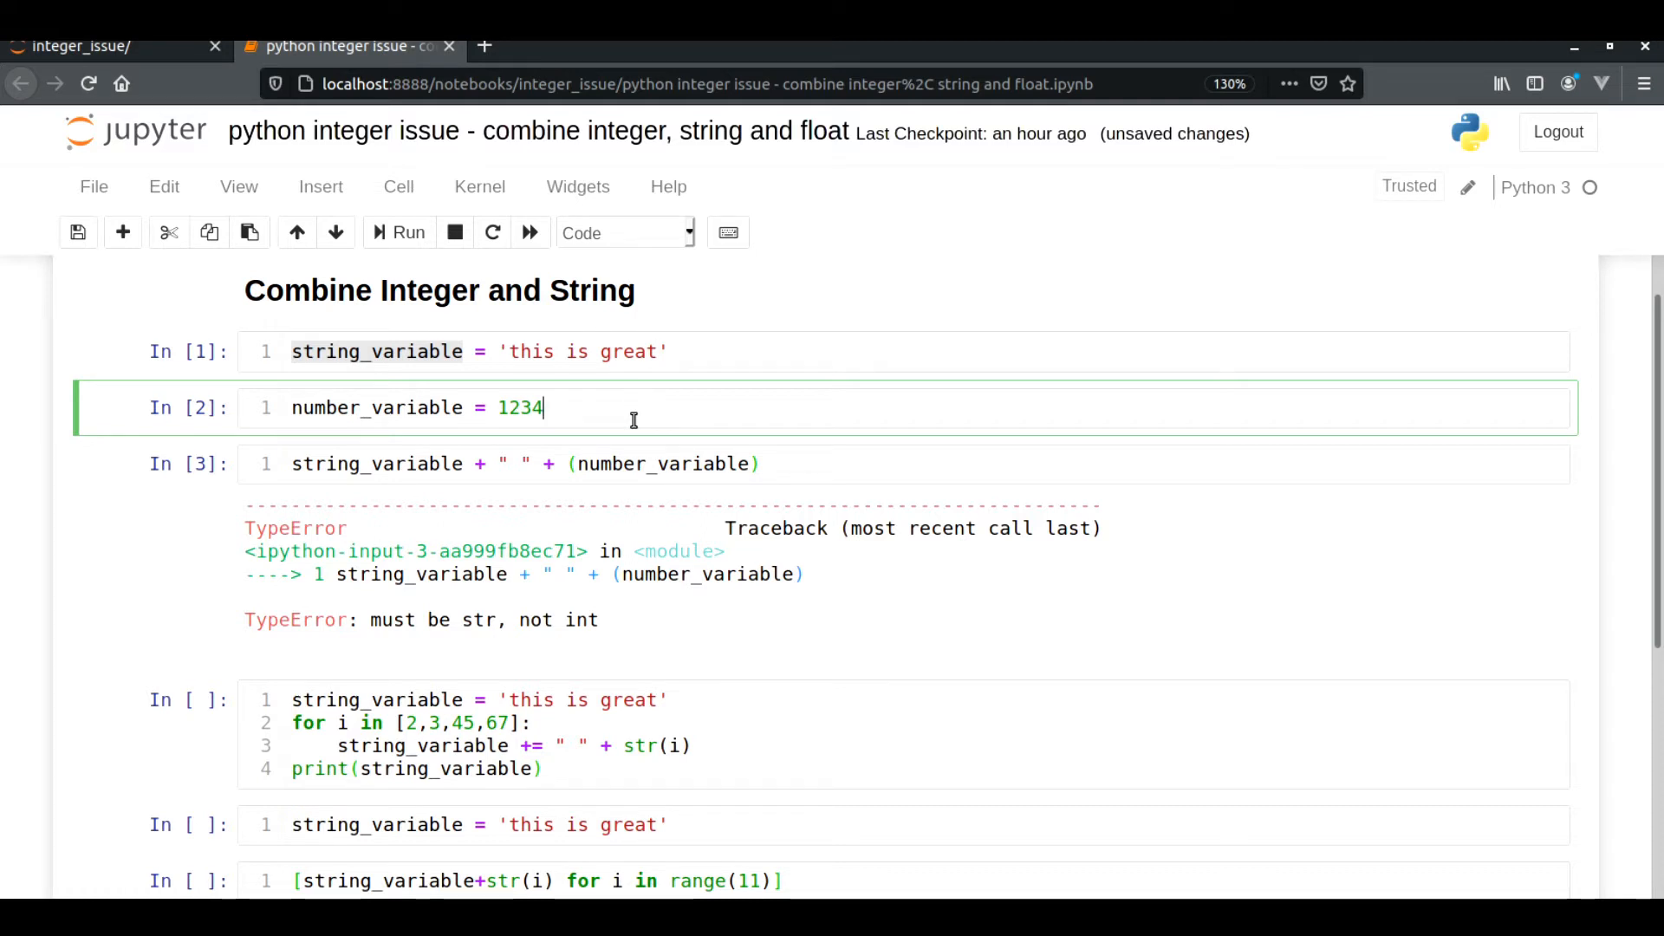
Restore str() around number_variable, rerun the cell and highlight the output 'this is great 1234'
double_click(376, 407)
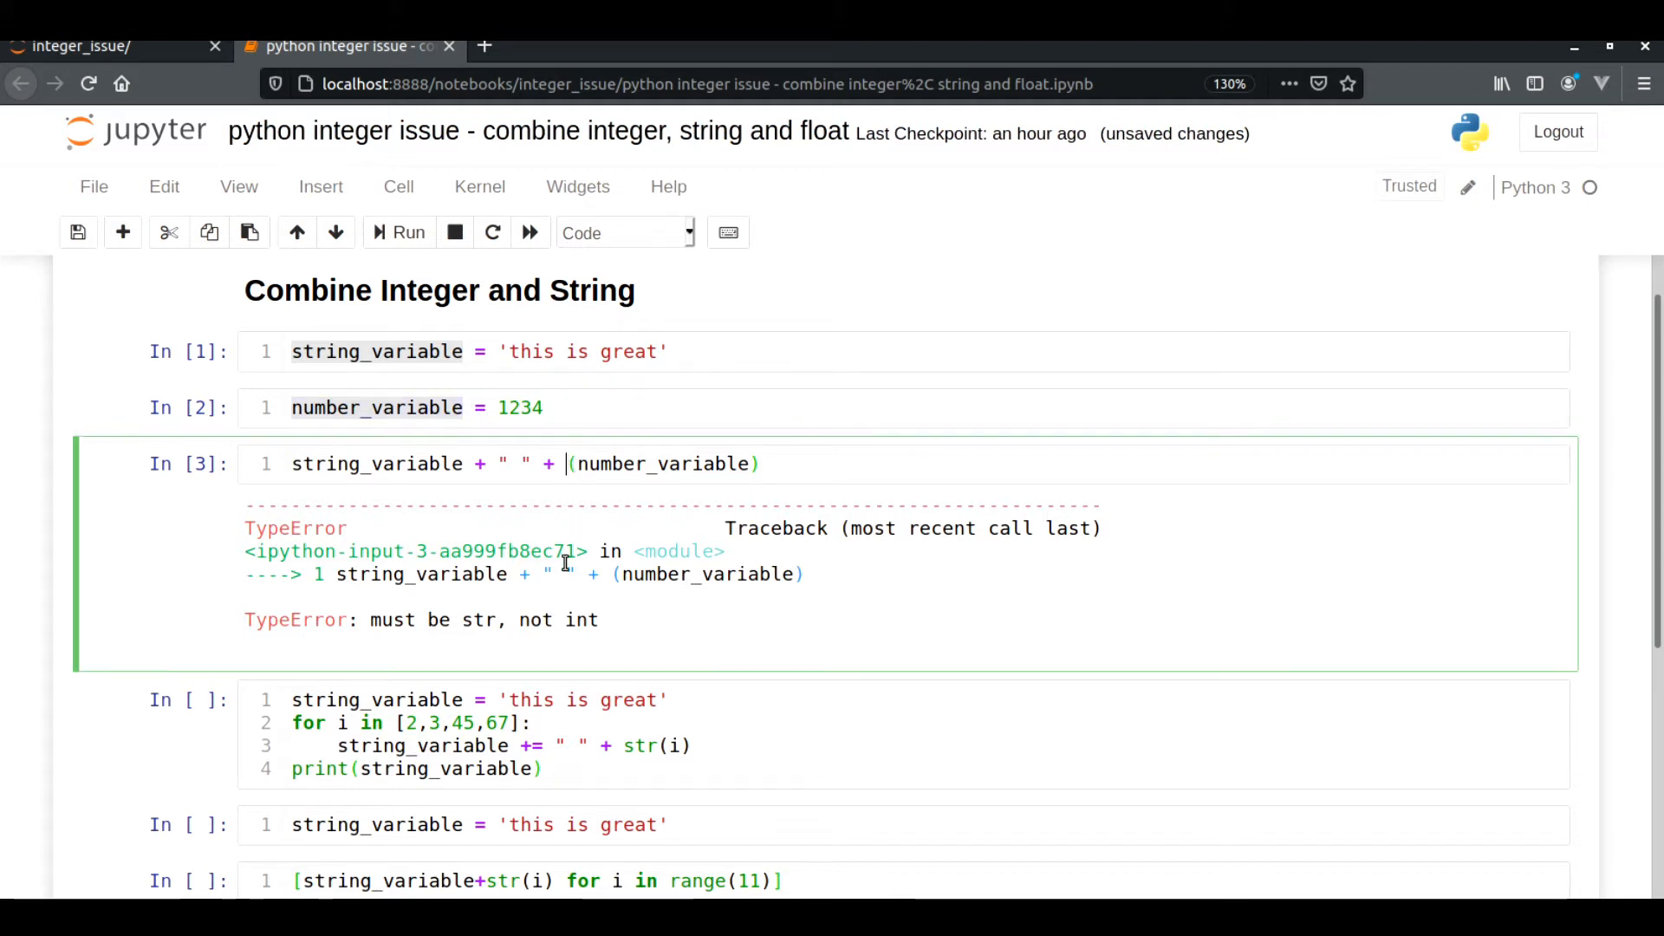
type("str")
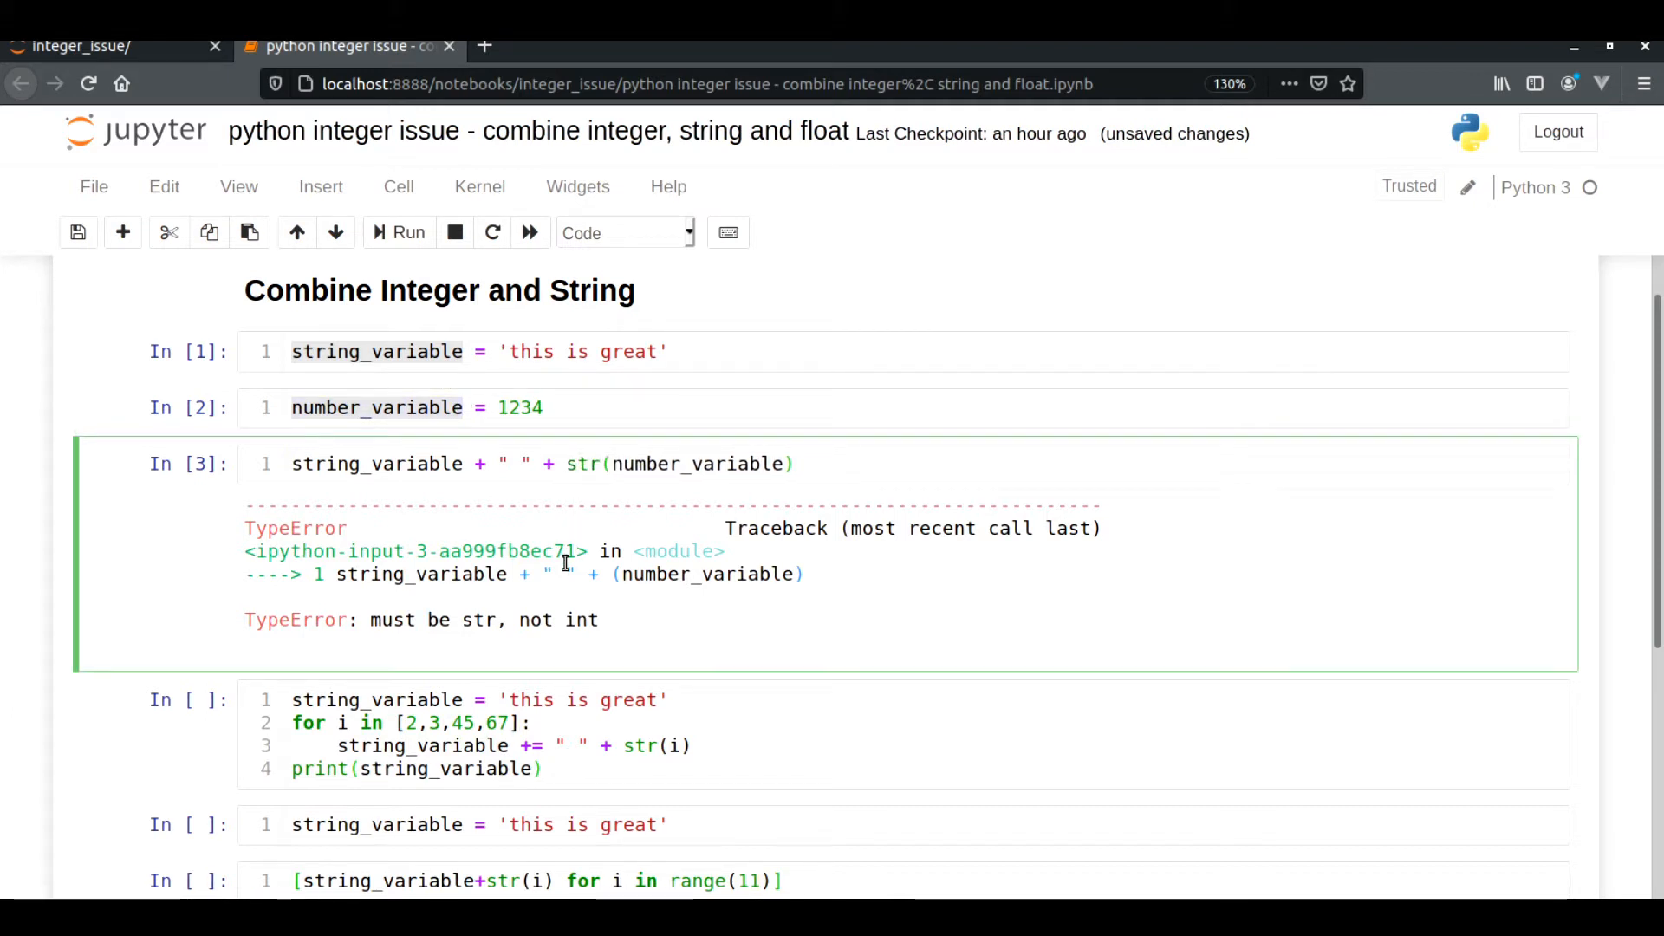
double_click(582, 464)
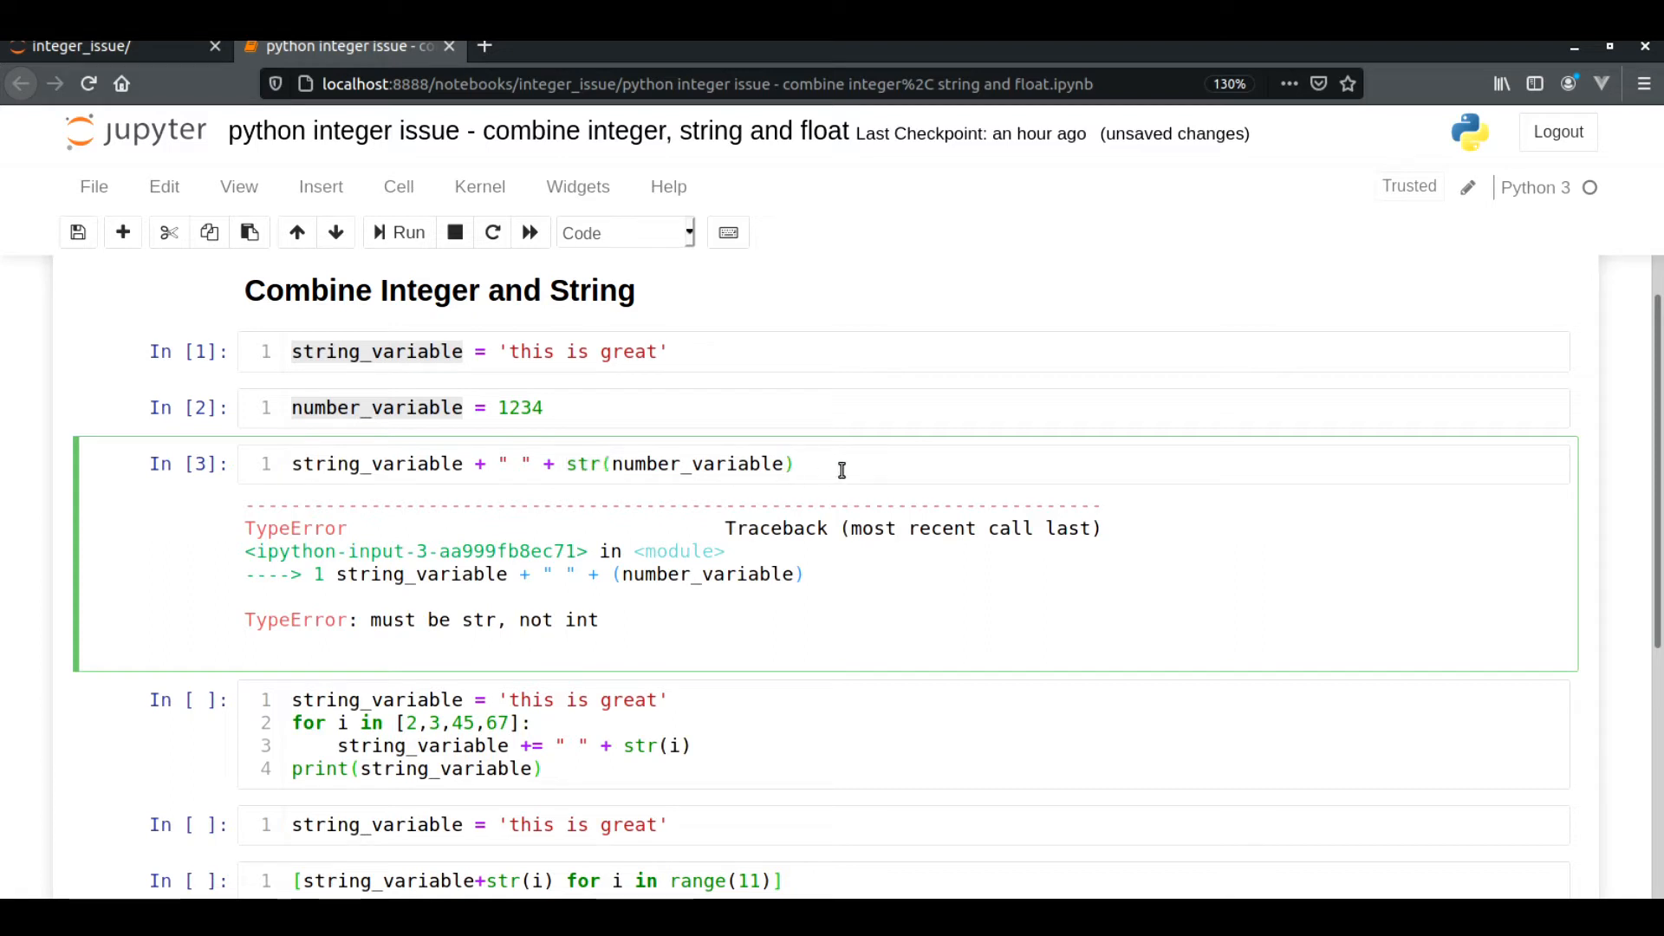
left_click(405, 232)
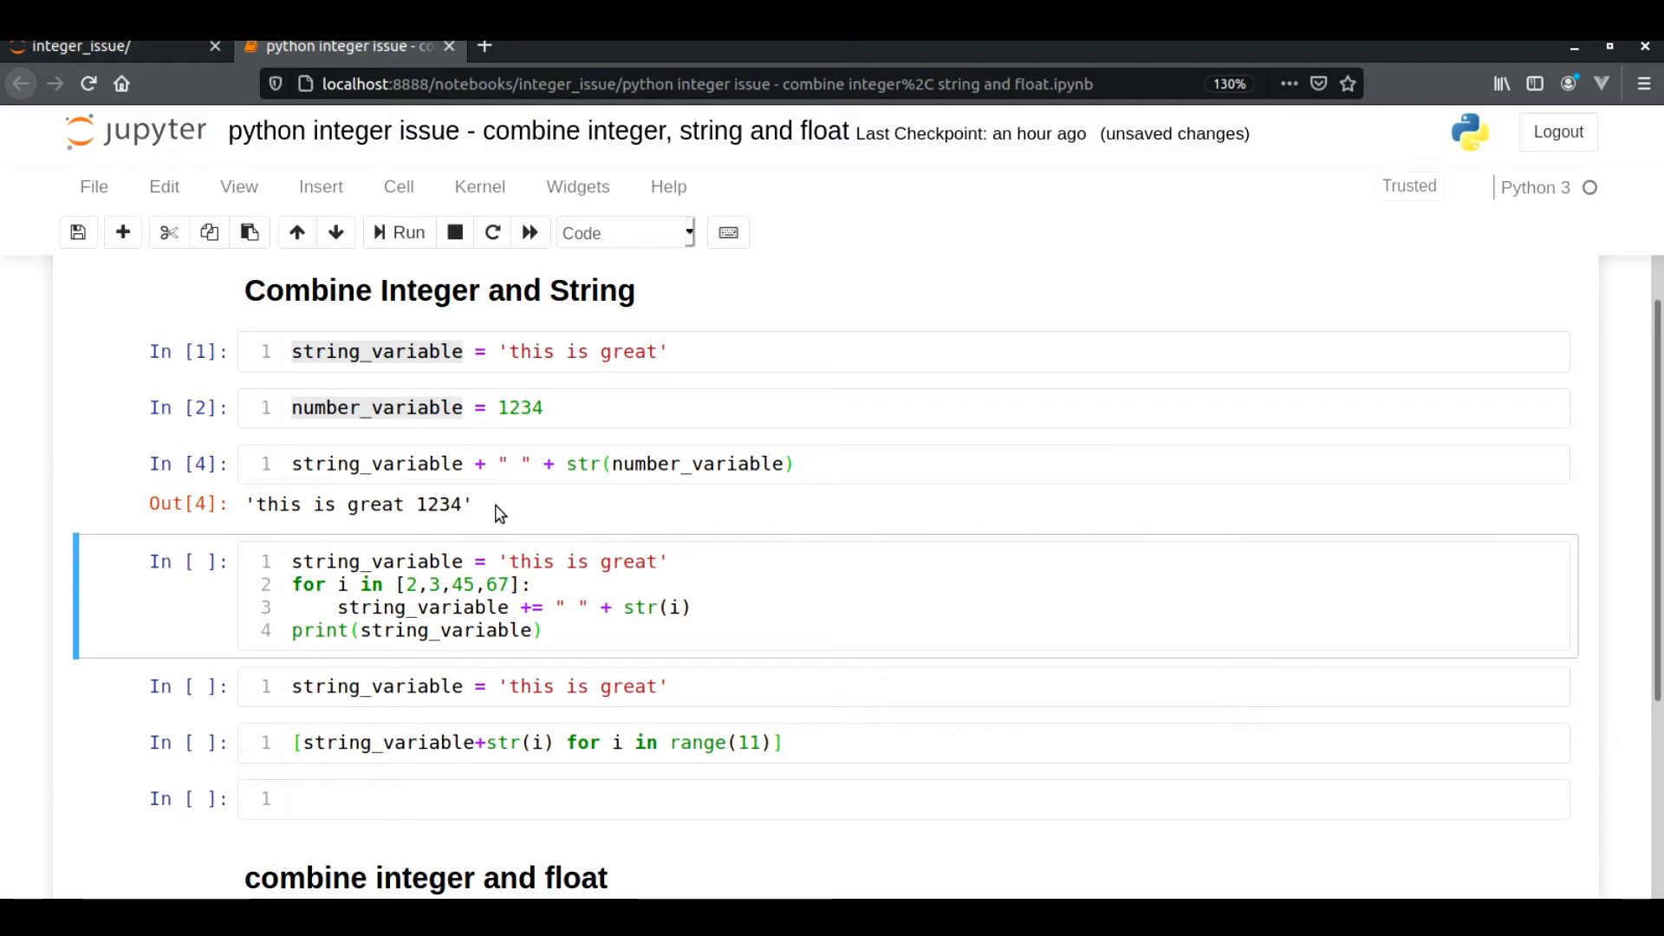
double_click(438, 504)
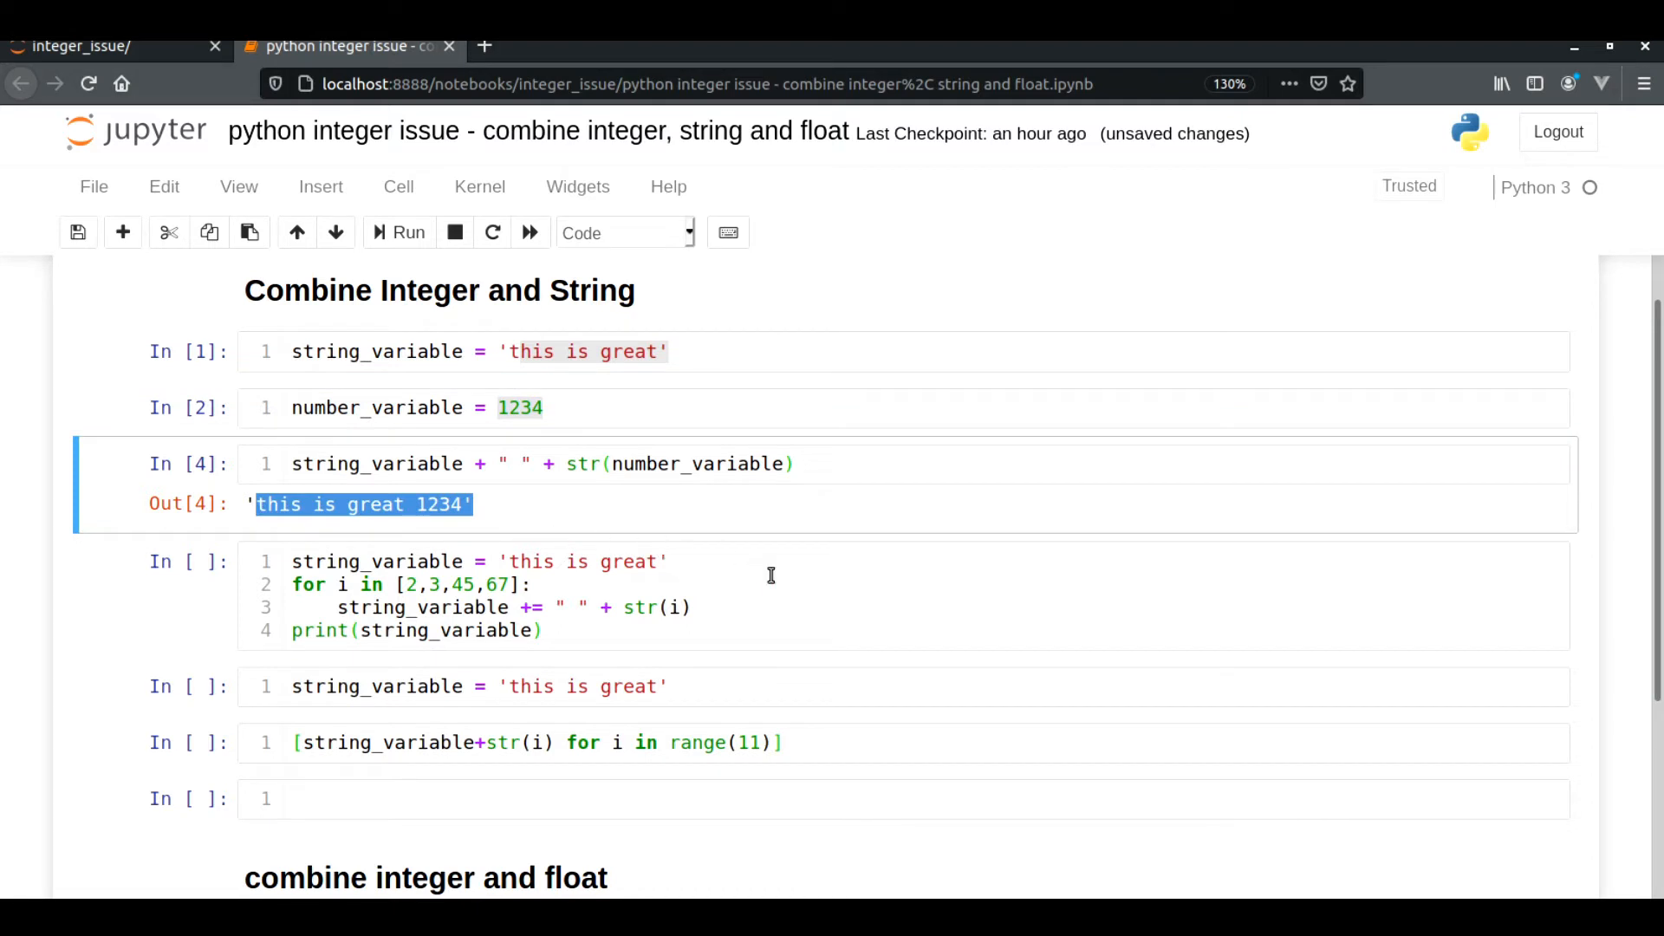
Edit the loop's number list with 2 and run it to print 'this is great 2 3 45 67' via str(i)
left_click(533, 584)
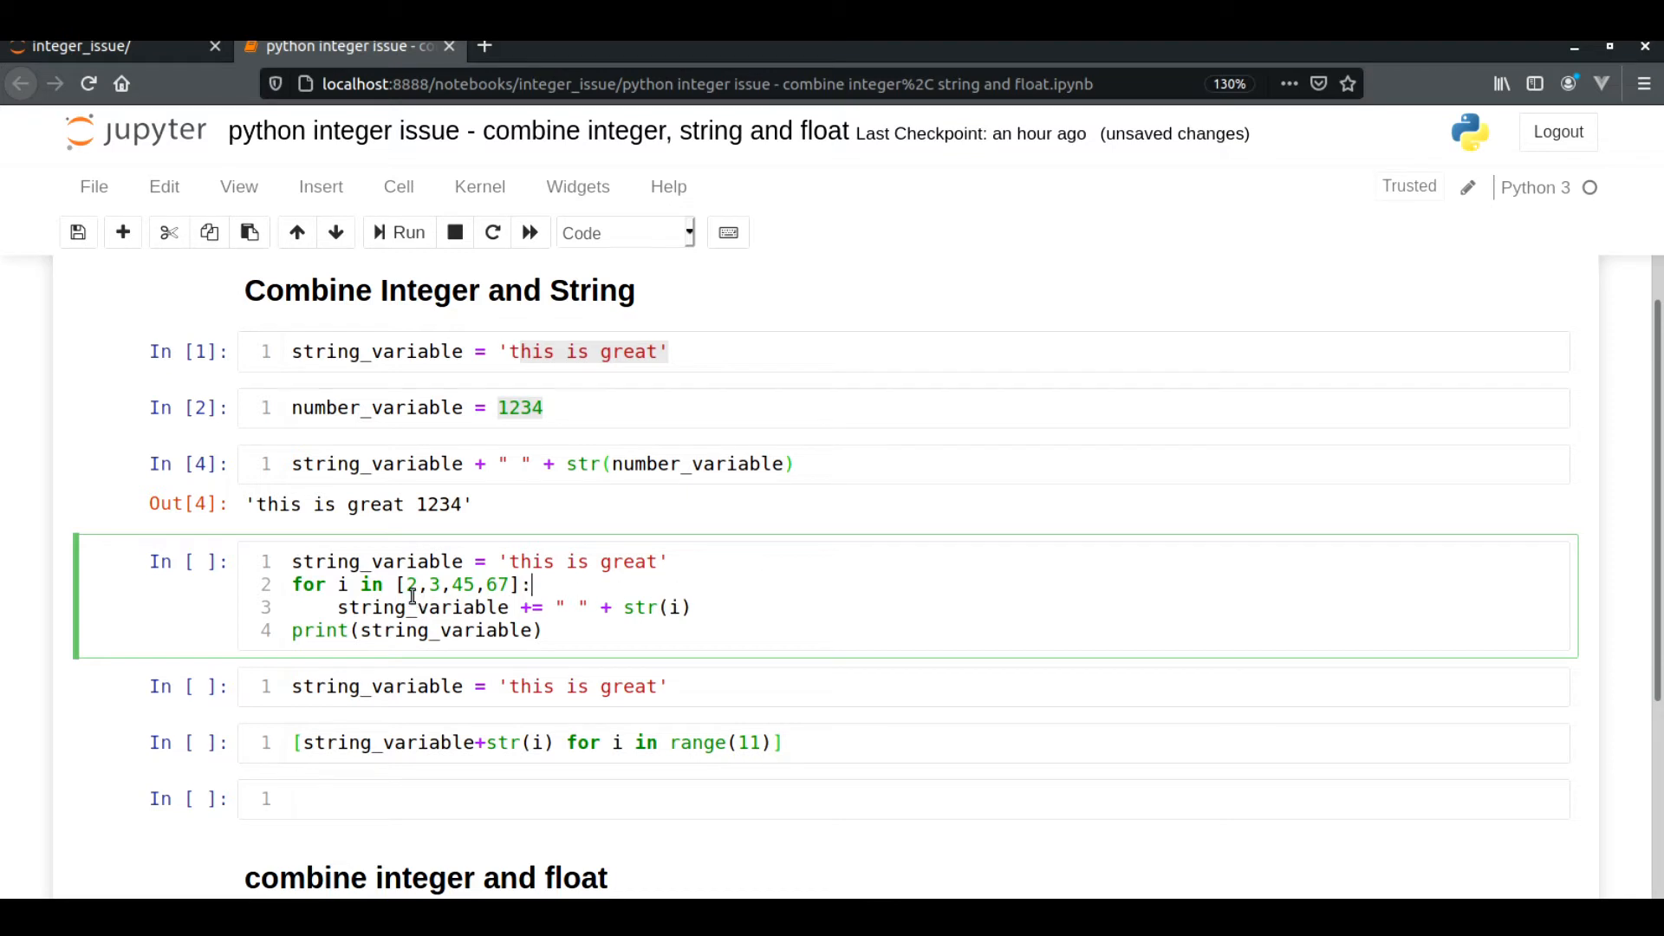
left_click(539, 584)
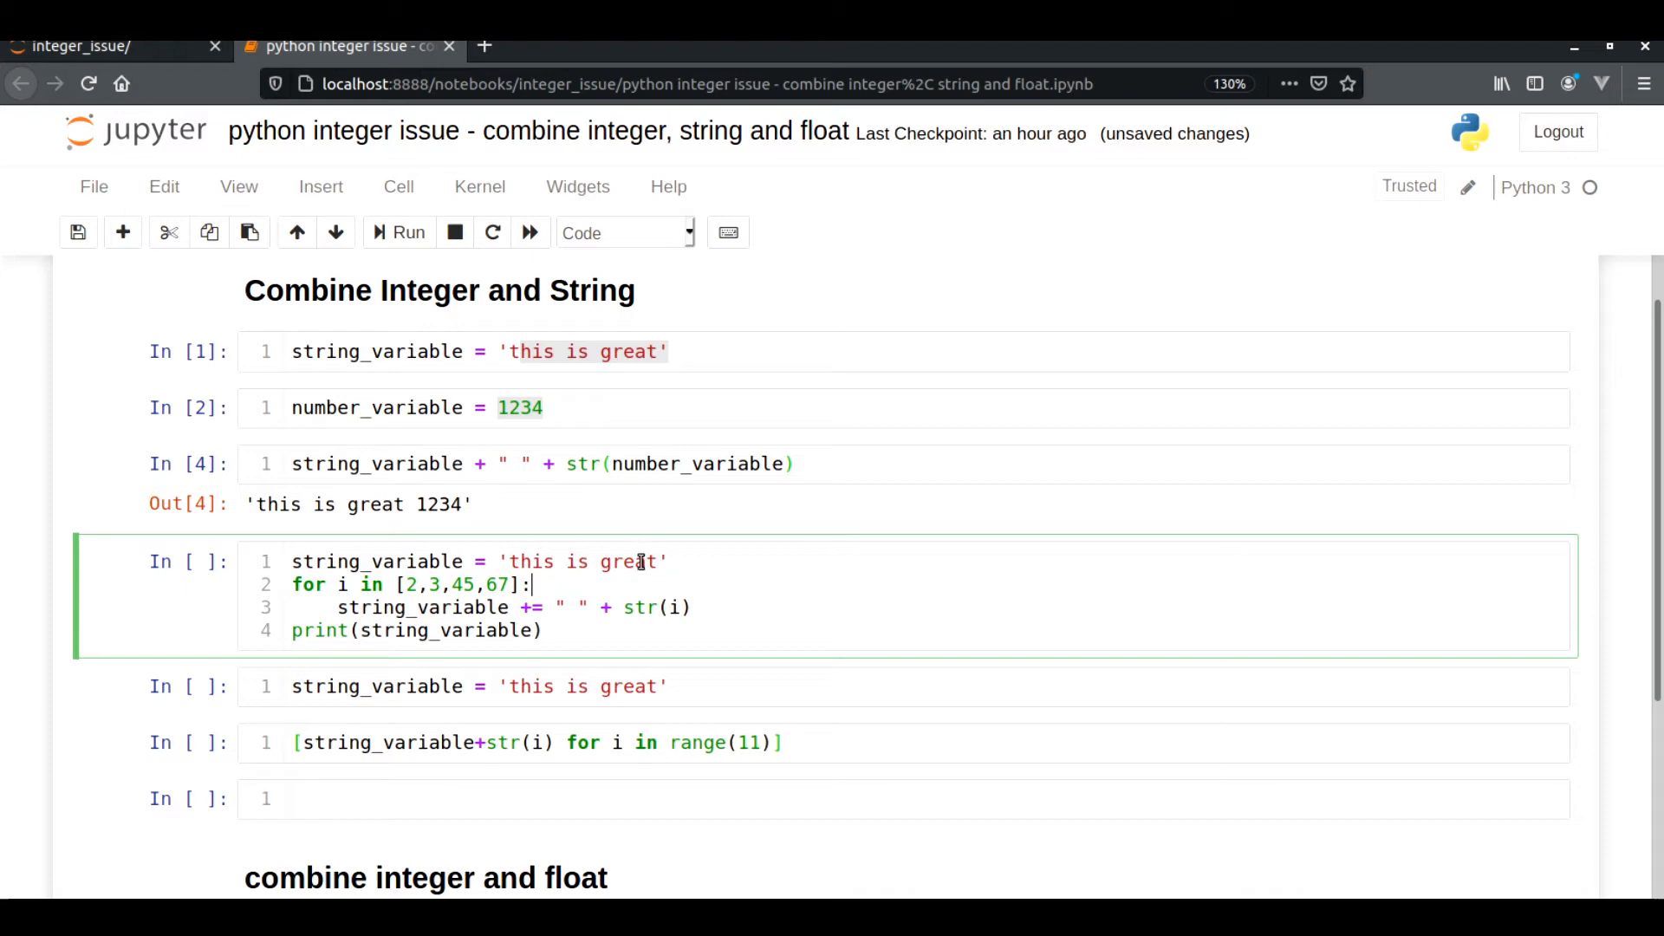
double_click(583, 561)
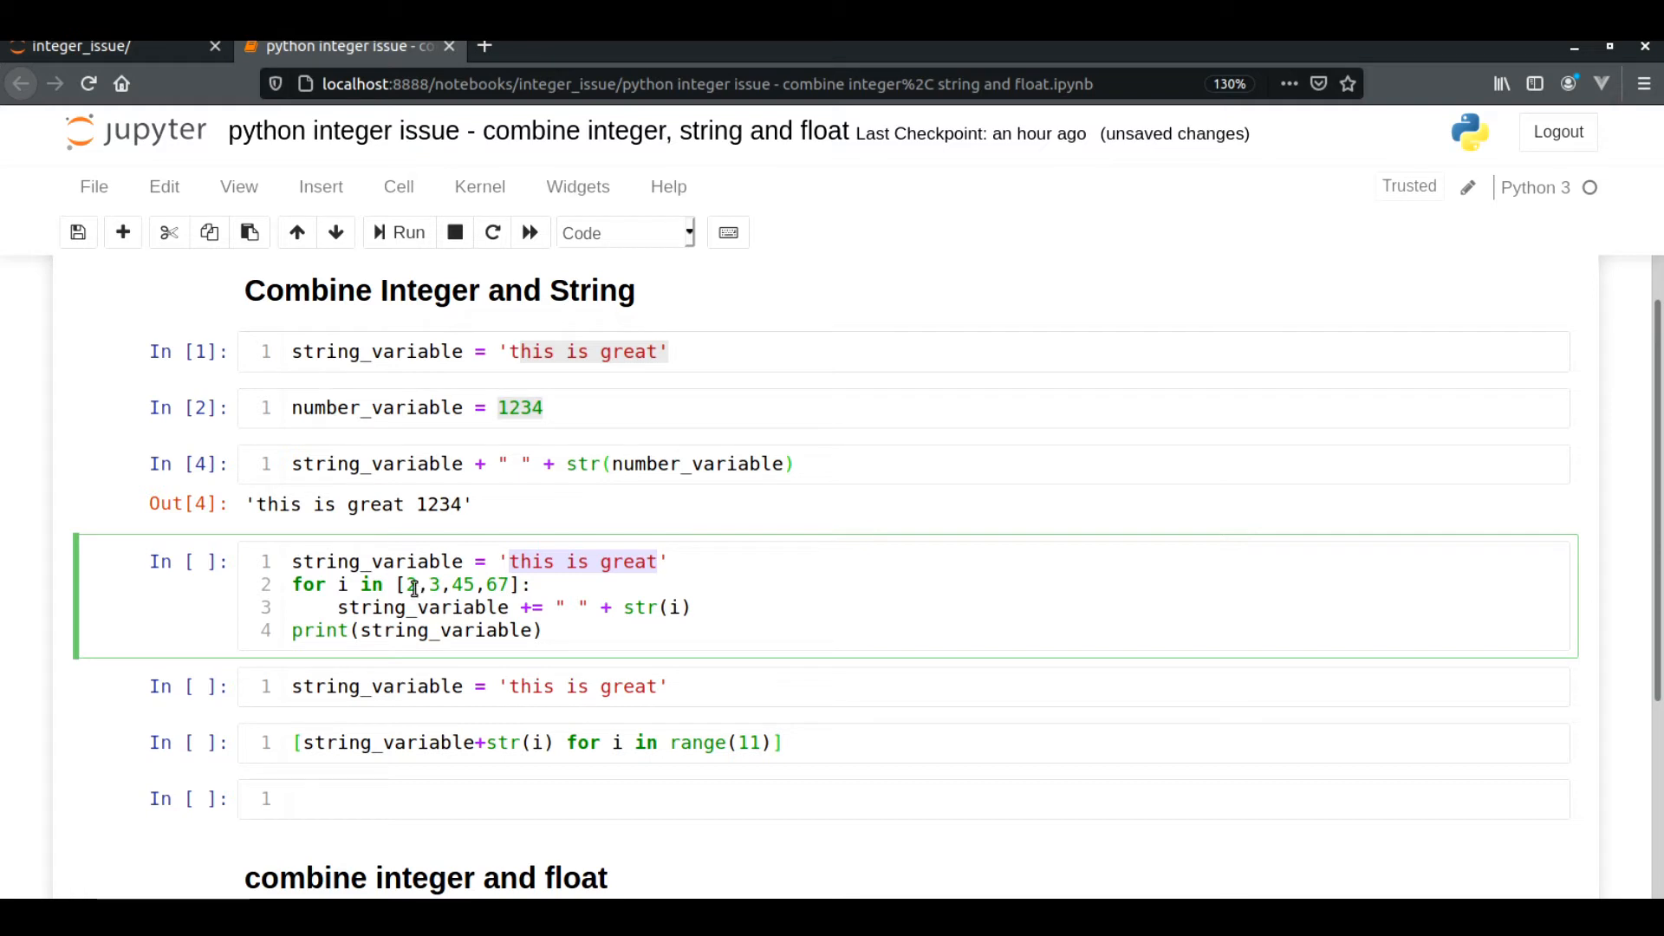
type("2")
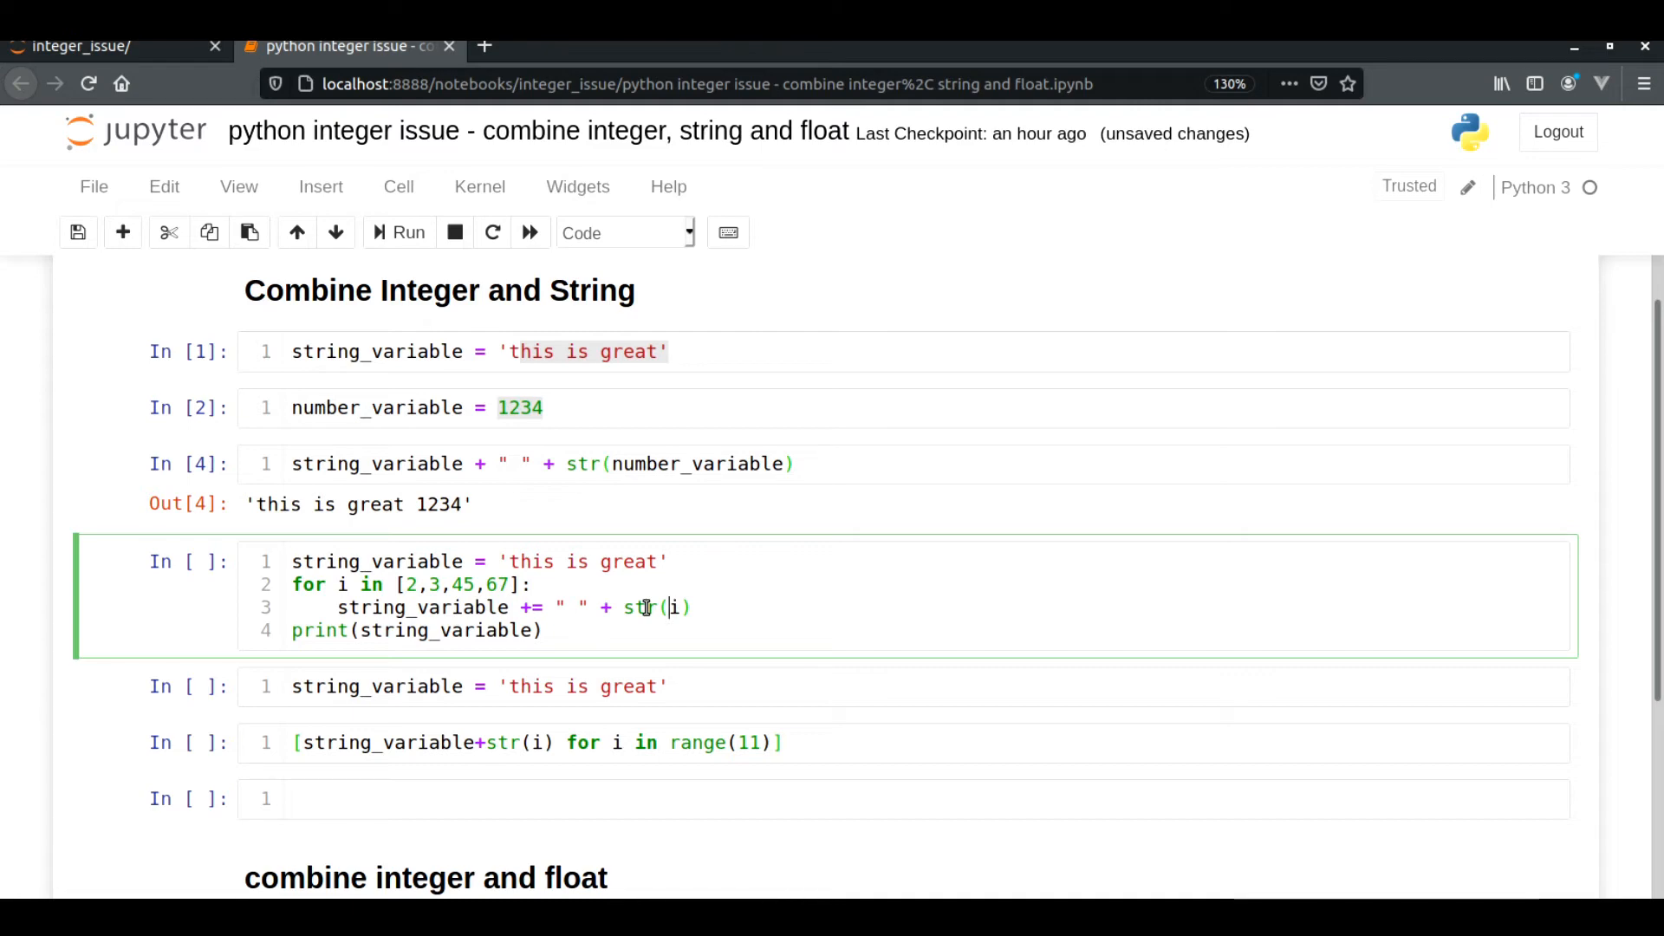
left_click(406, 233)
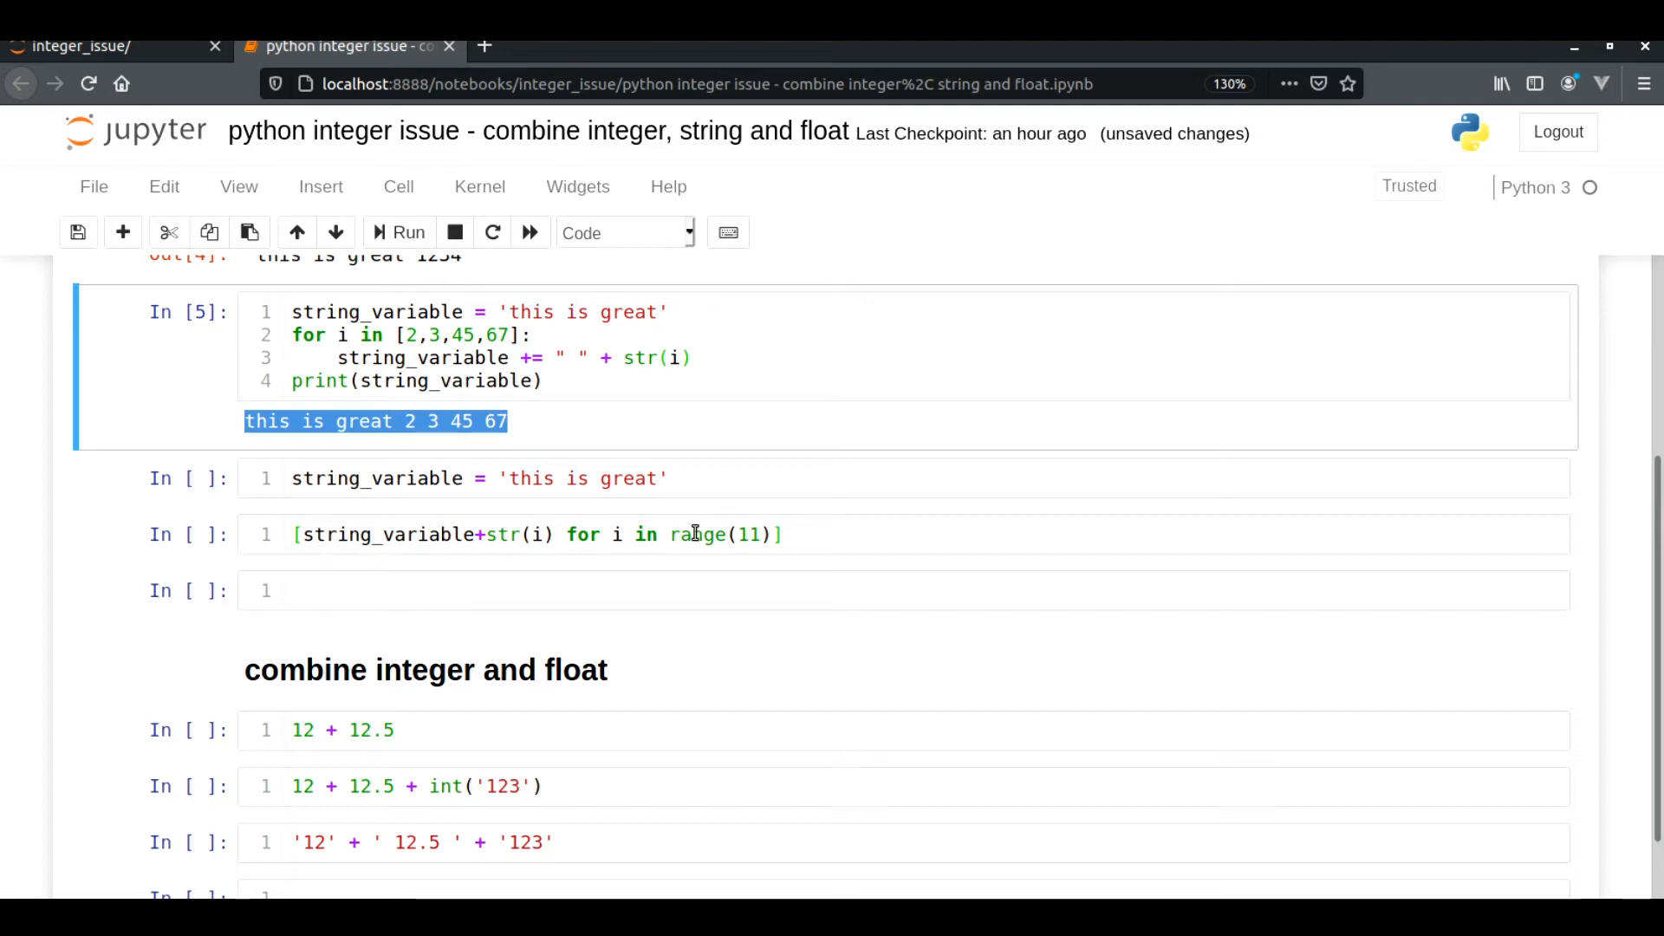
mouse_move(825, 542)
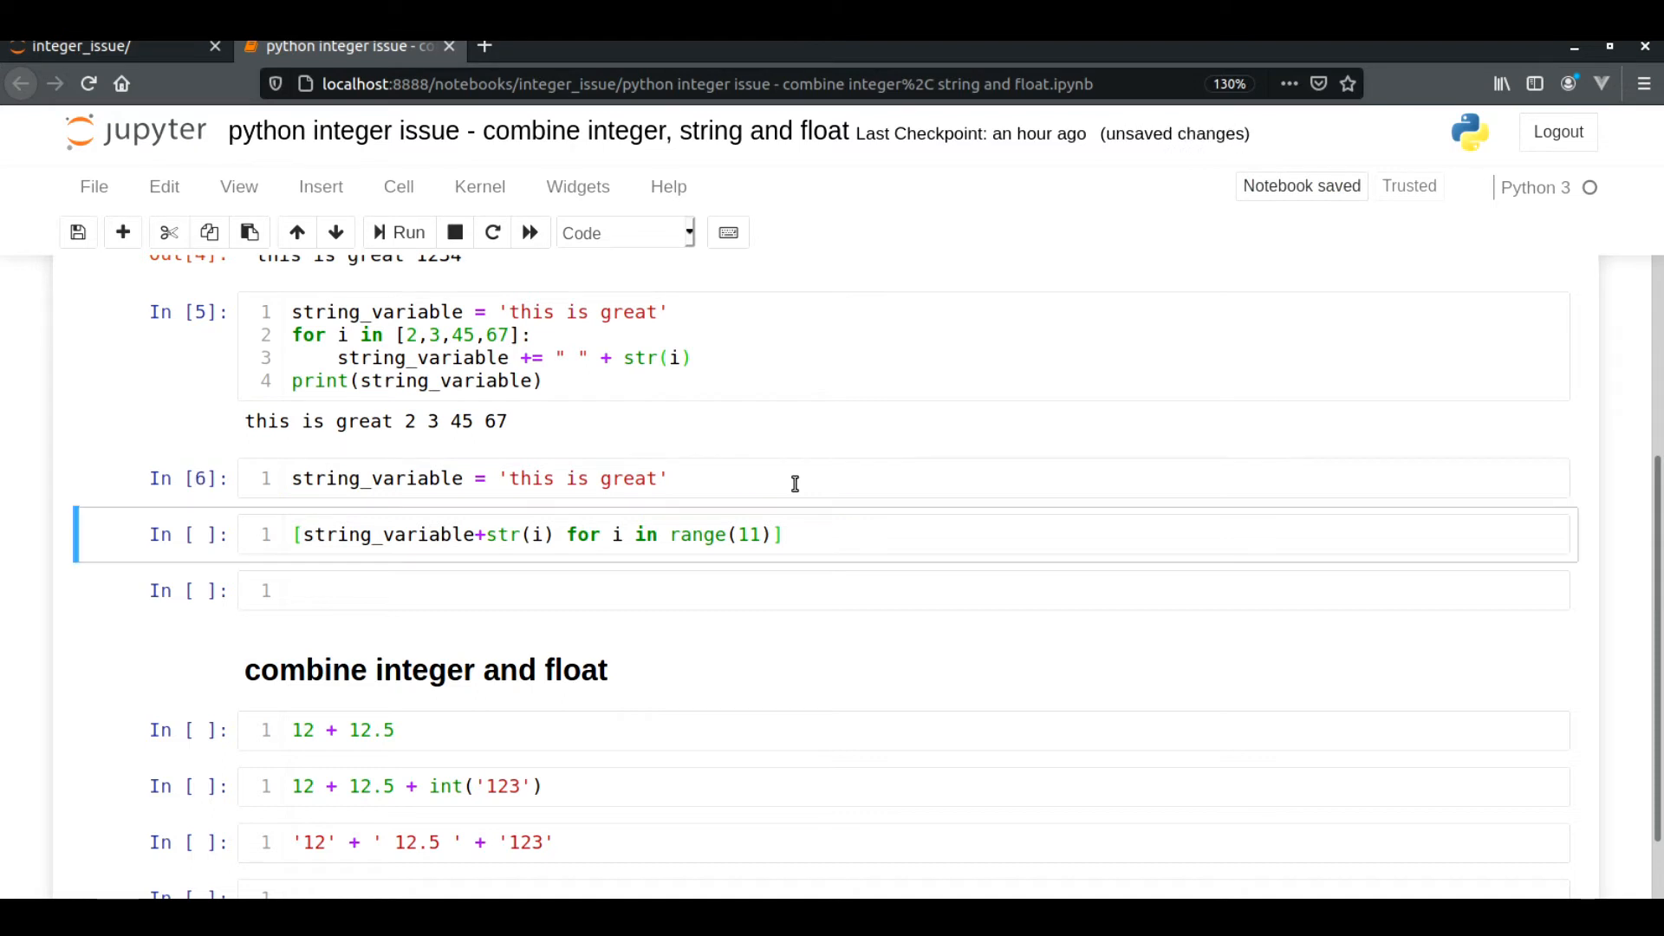
Run [string_variable+str(i) for i in range(11)] producing 'this is great0' through 'this is great10'
left_click(406, 232)
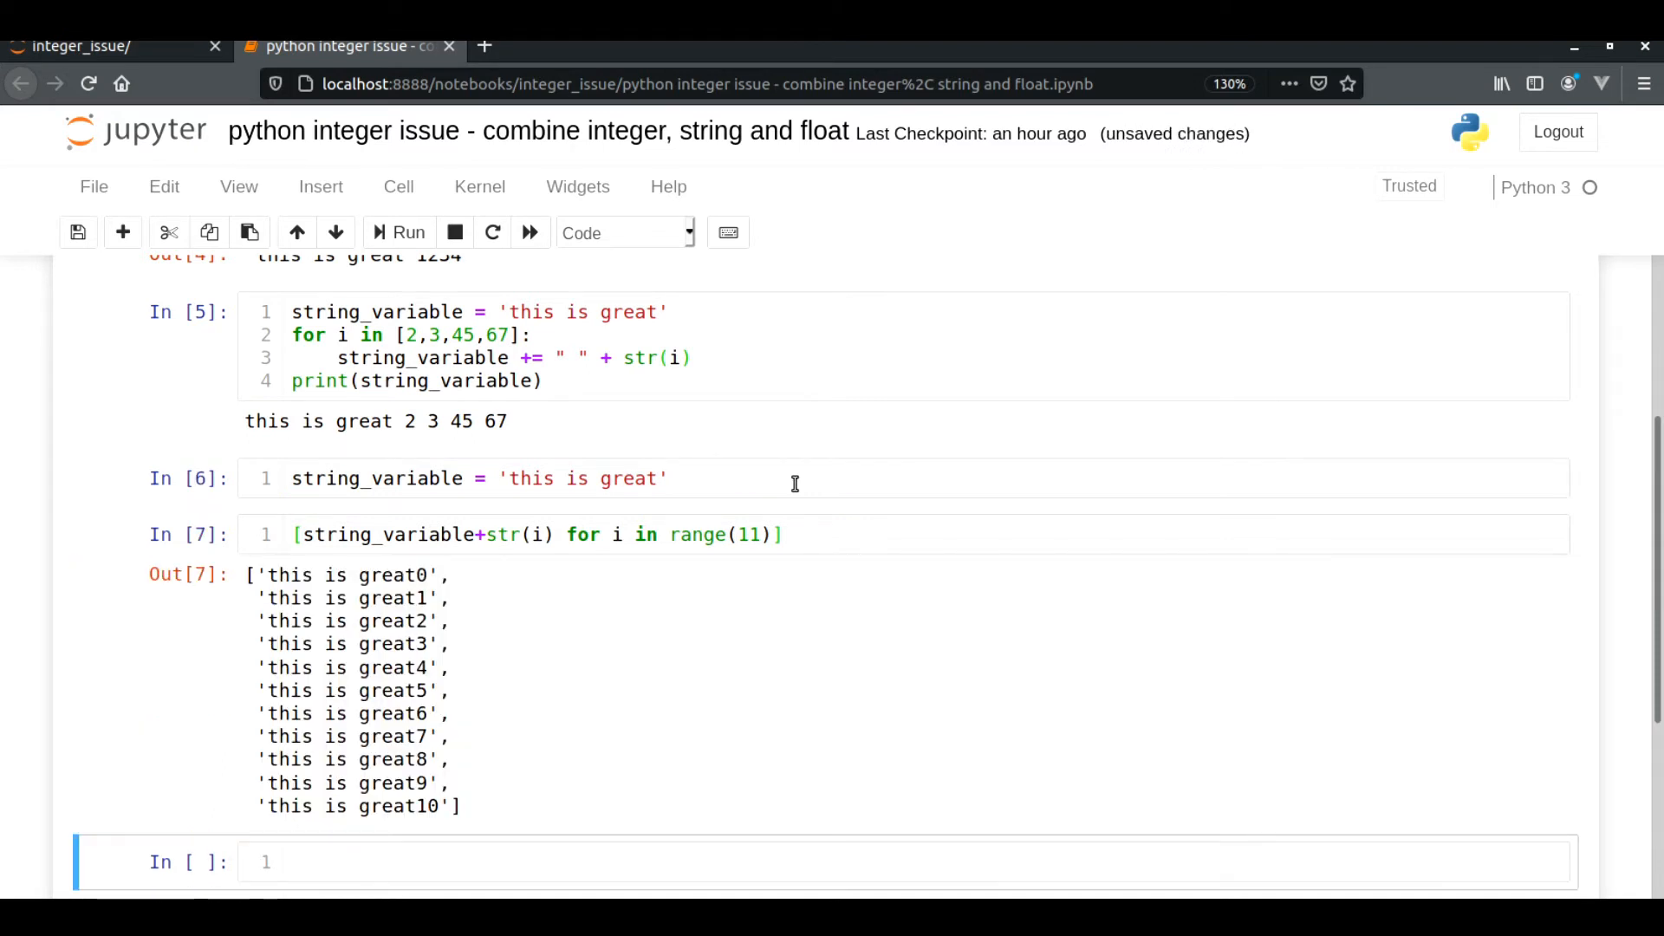
mouse_move(685, 534)
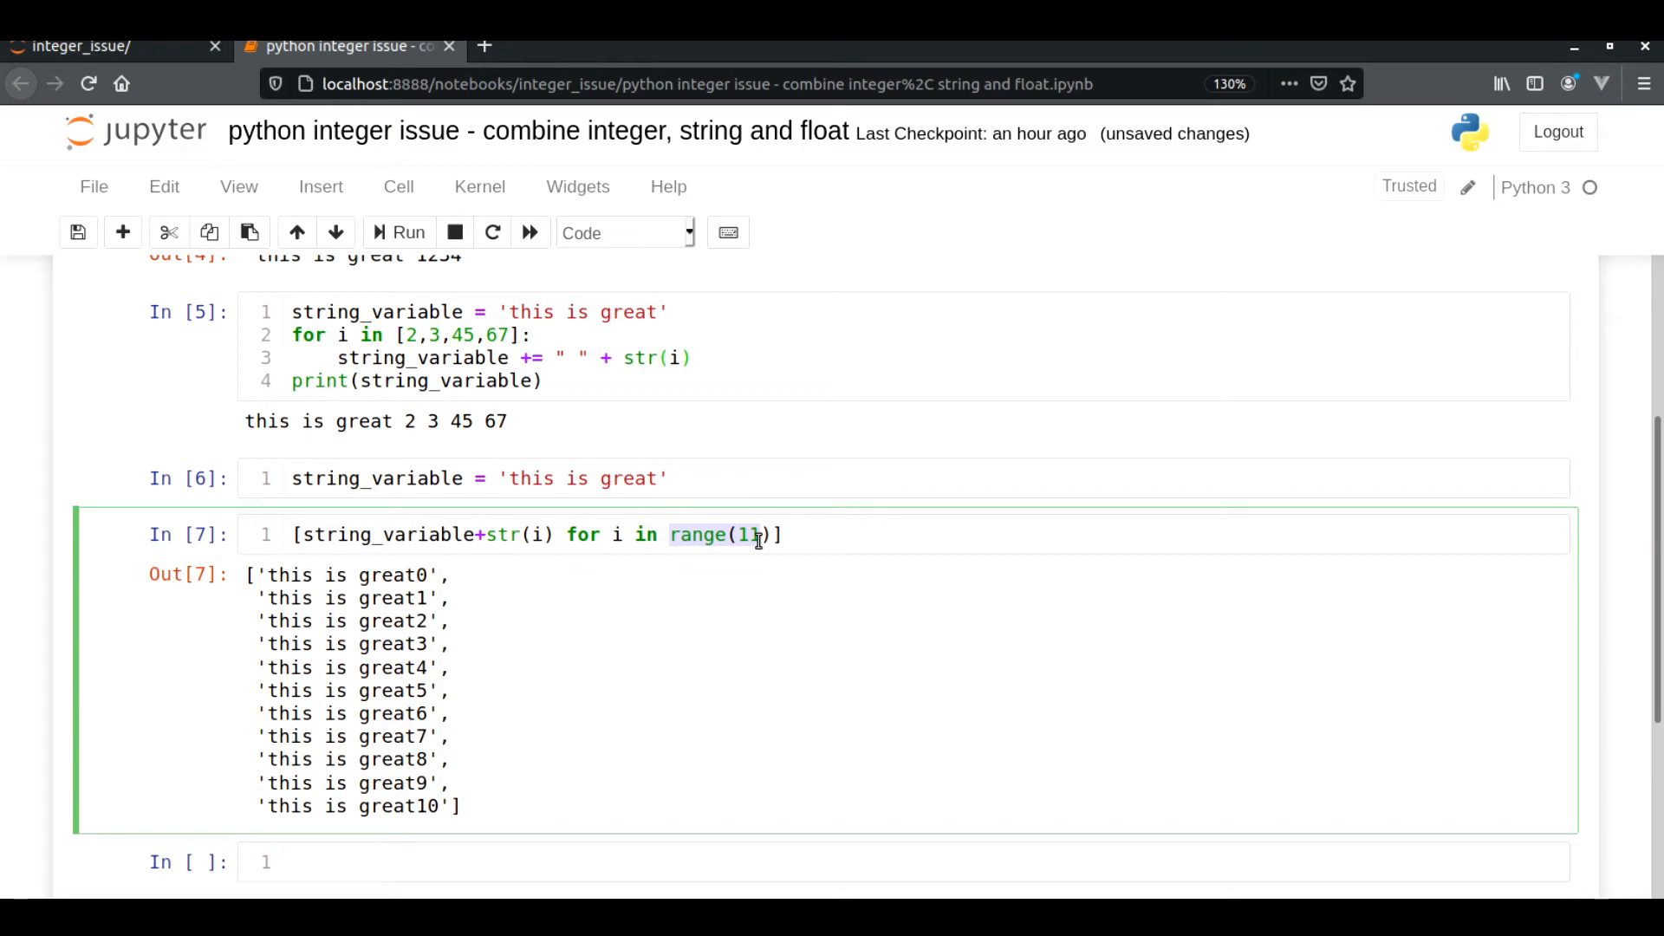
mouse_move(570, 534)
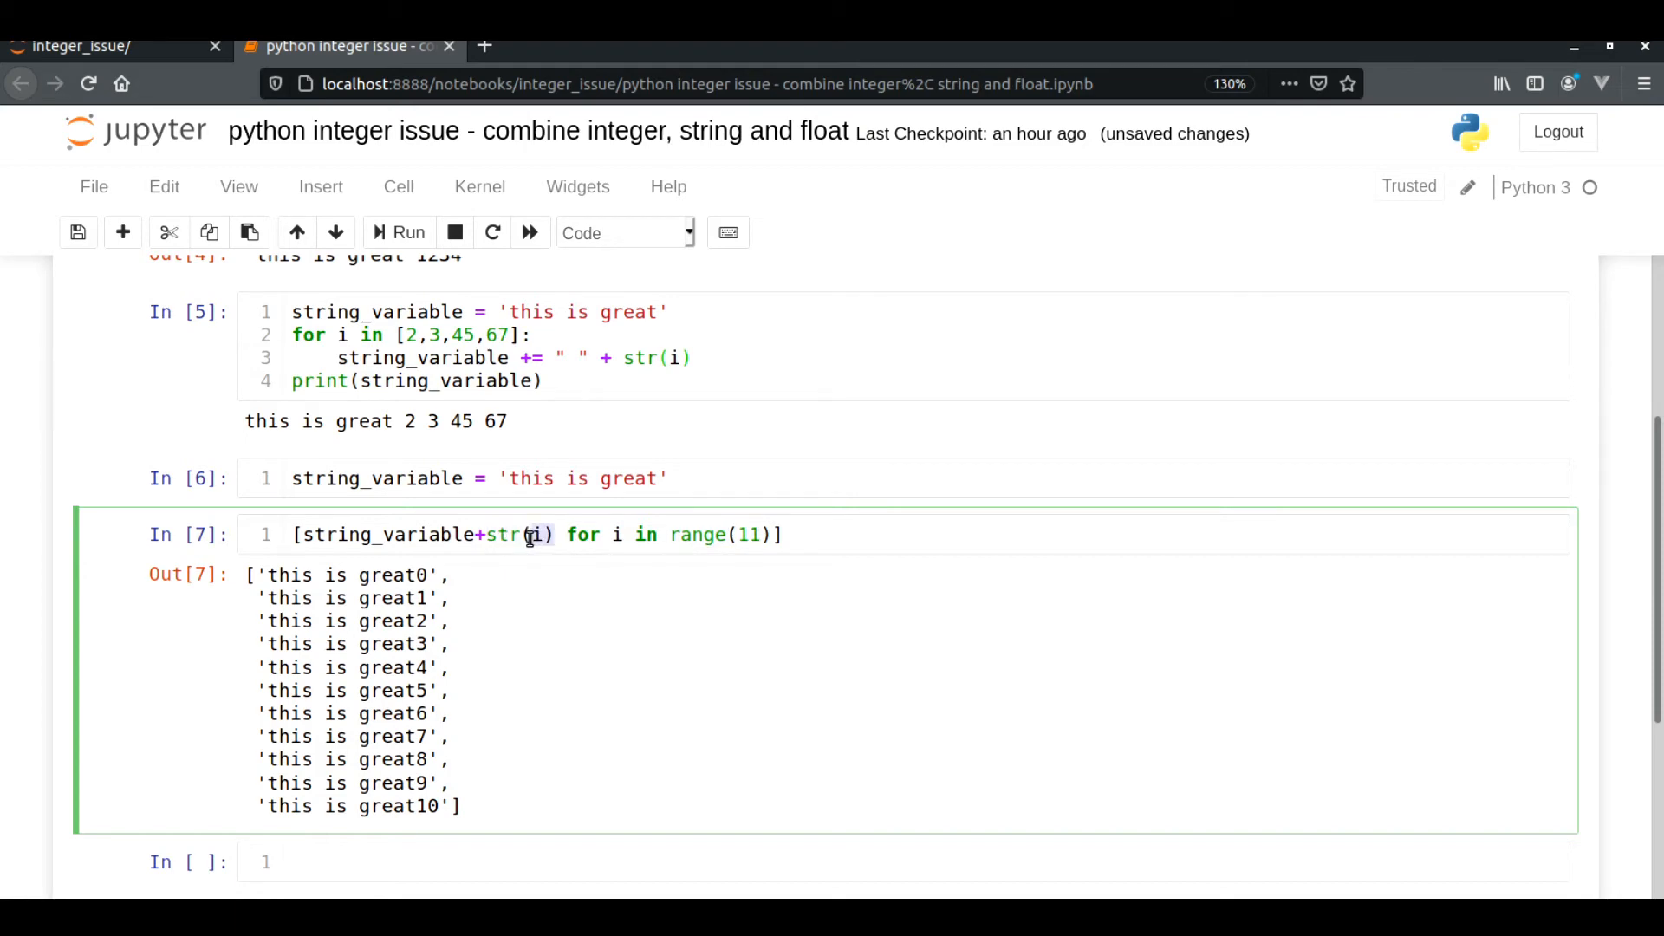
double_click(387, 533)
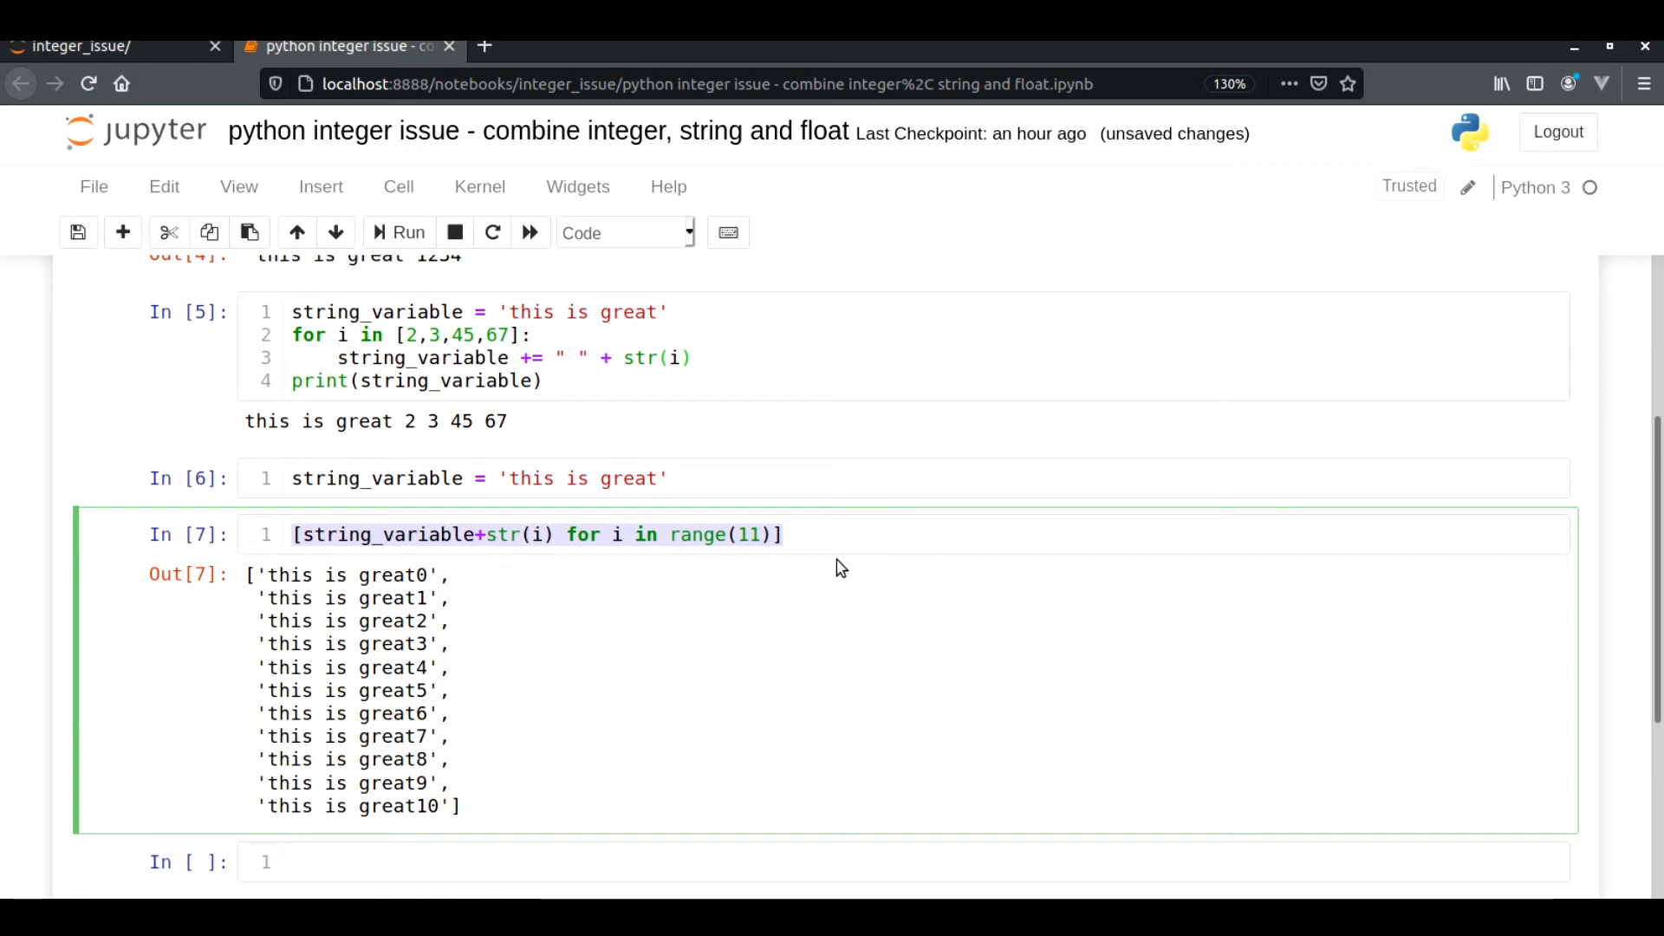
mouse_move(839, 591)
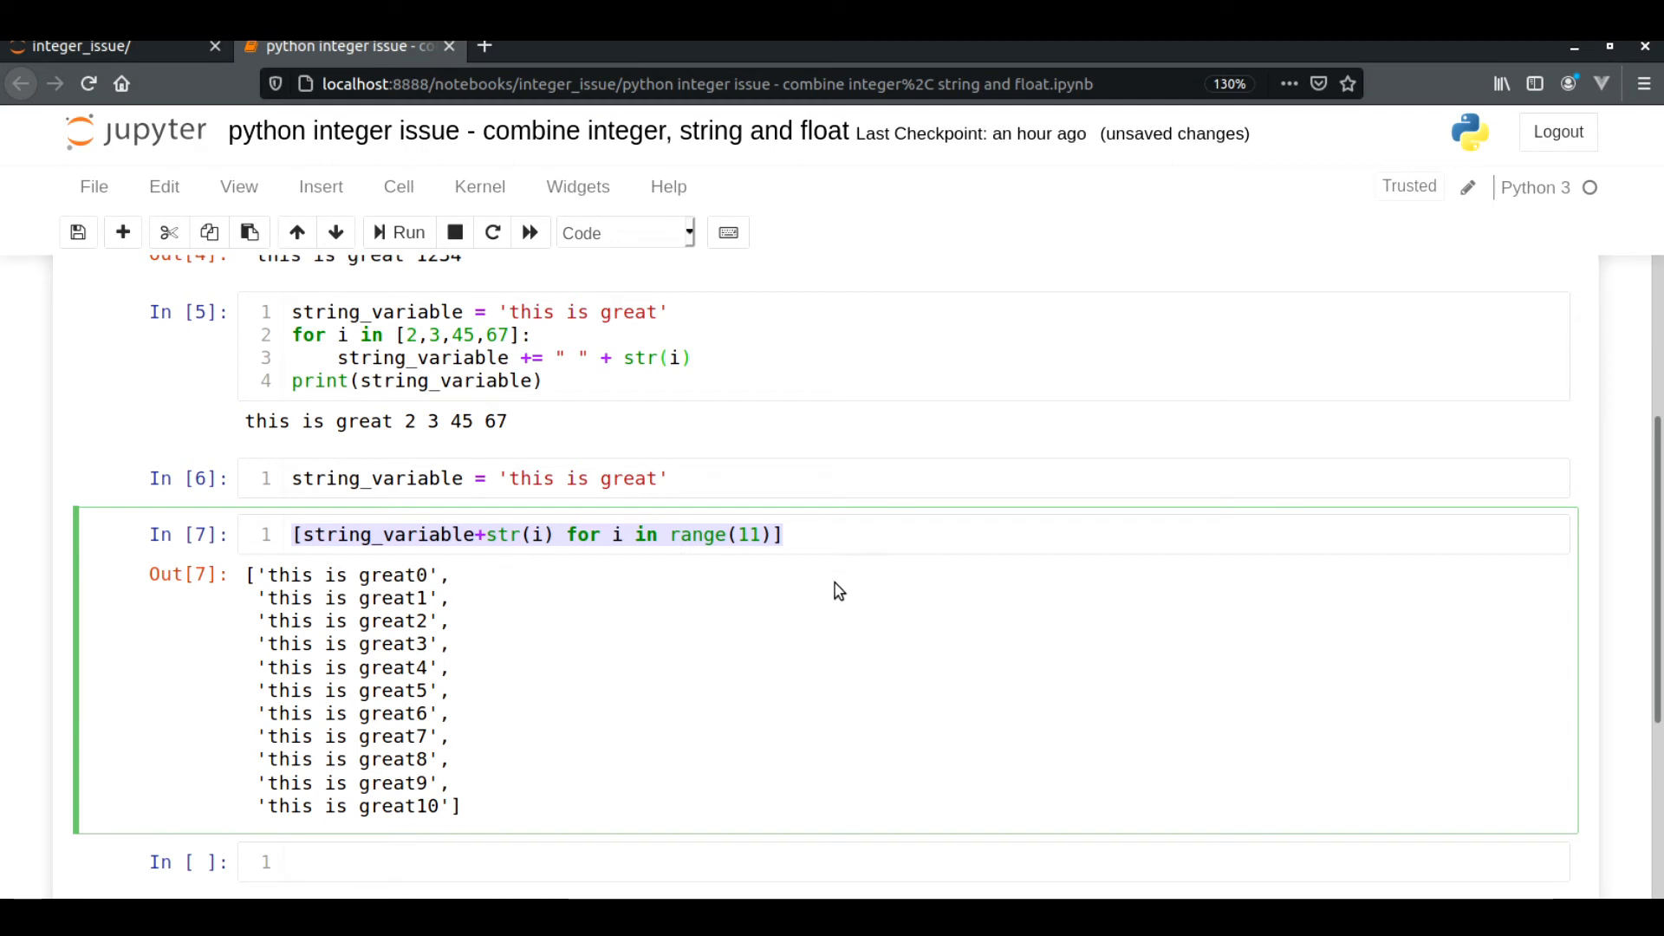
scroll("down", 3)
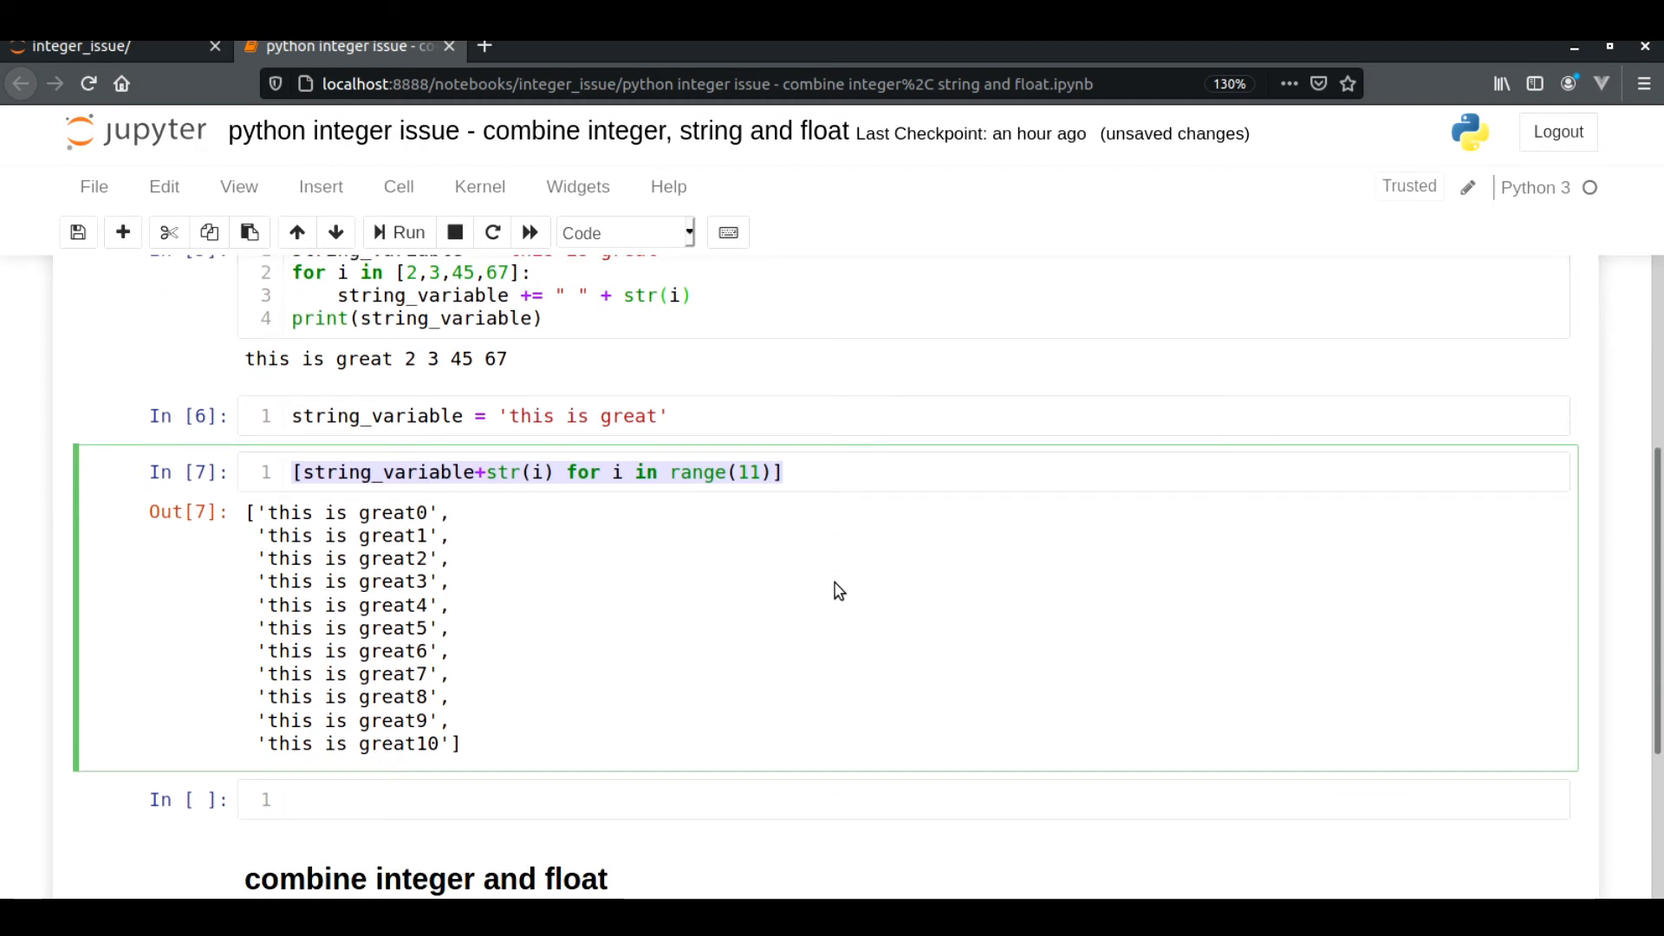
scroll("down", 3)
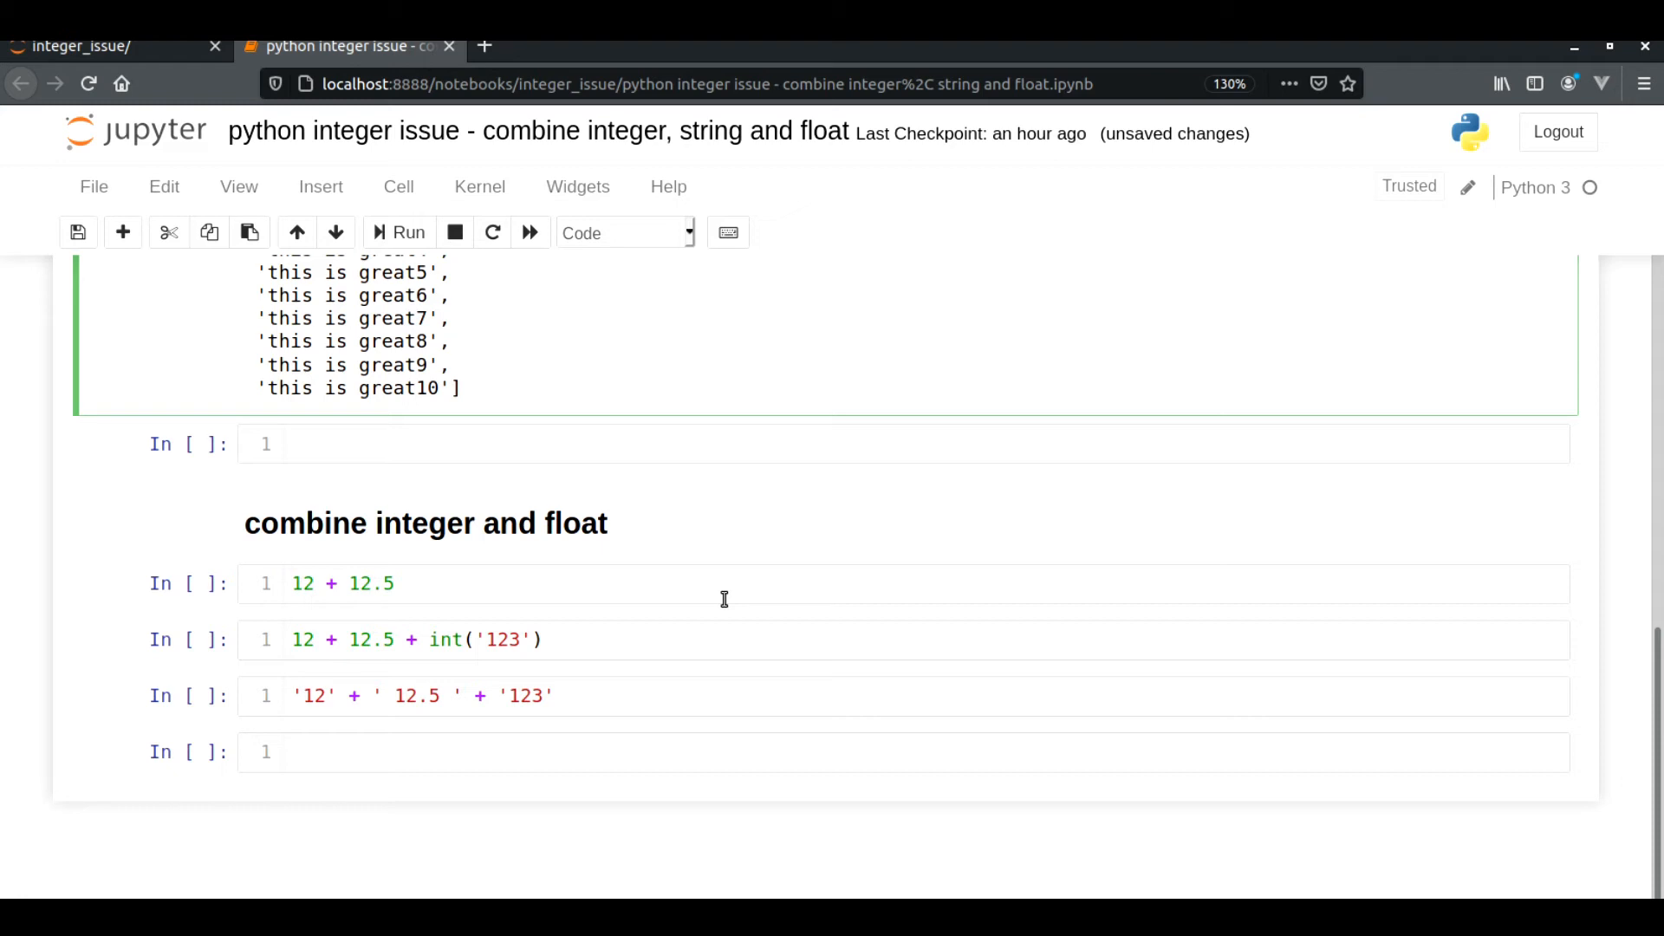
mouse_move(486, 588)
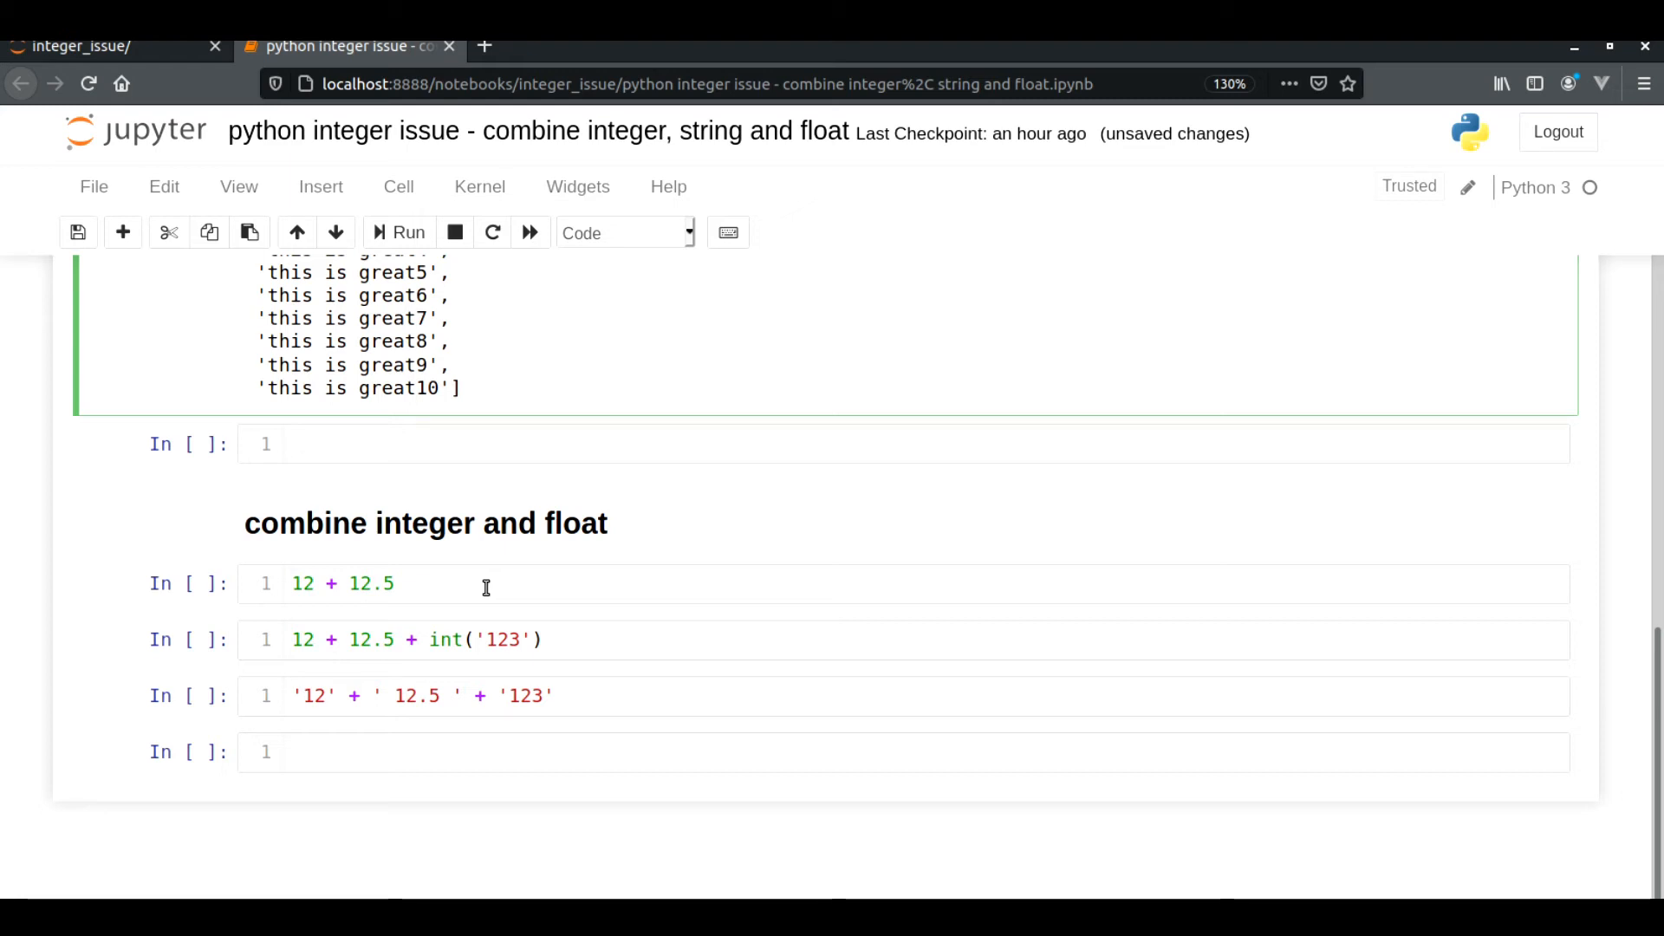
Run the 12 + 12.5 cell returning 24.5 and highlight the float 12.5
left_click(424, 582)
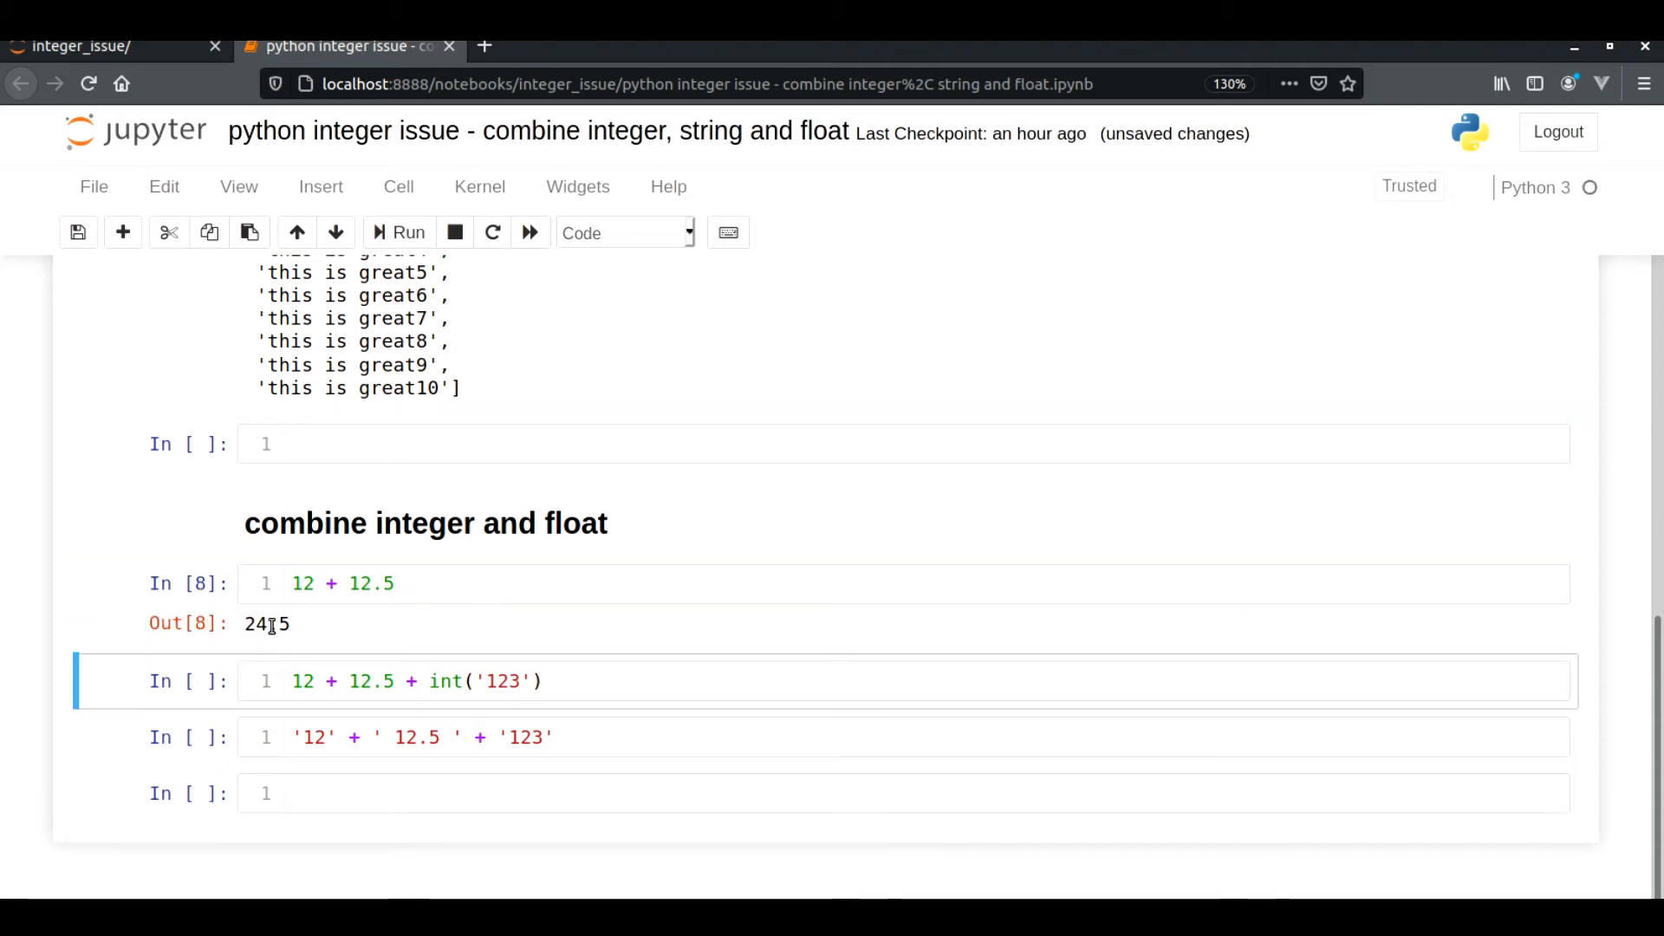
double_click(267, 622)
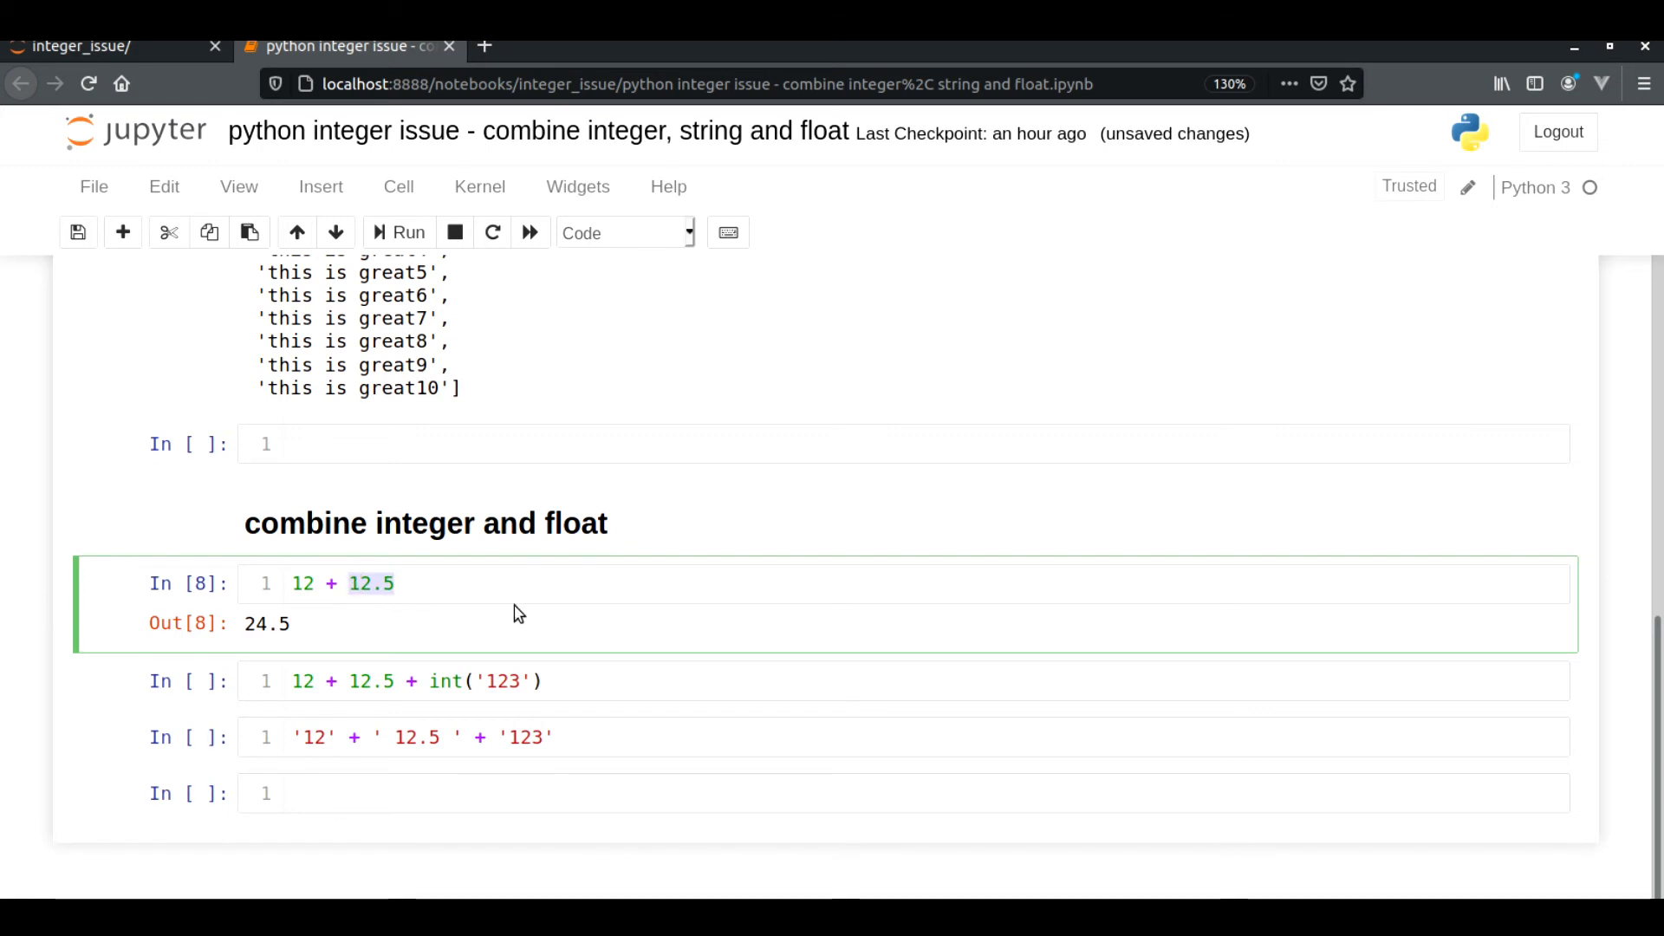
After the float-and-str TypeError, retype int before ('123') in the sum cell
scroll("down", 3)
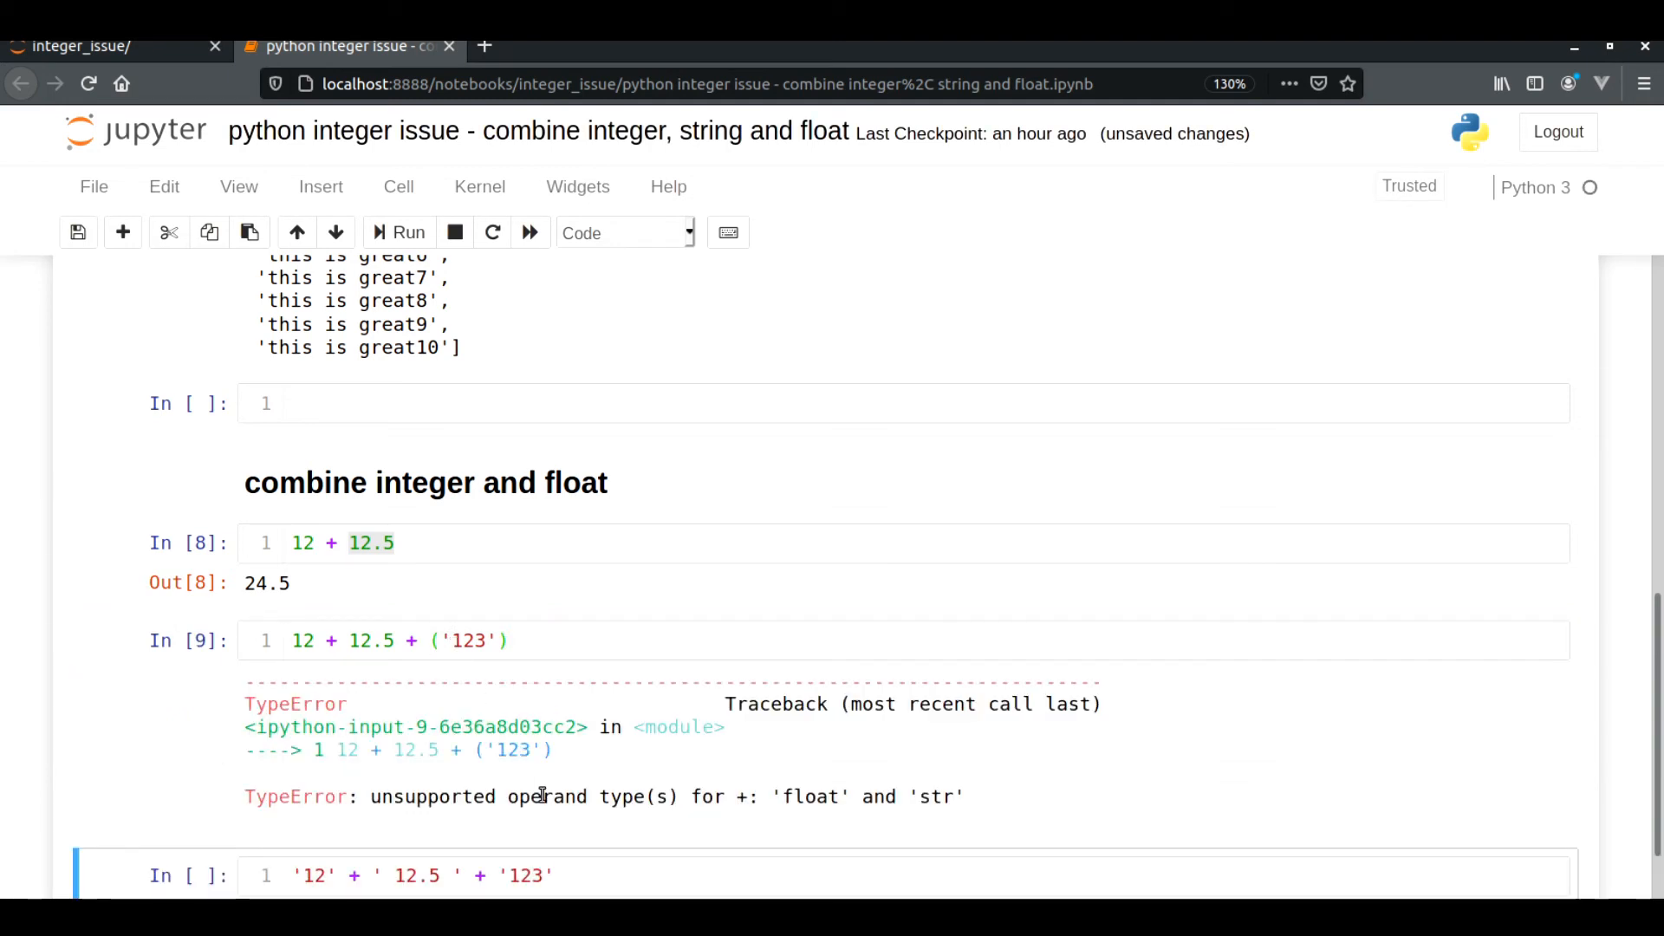
scroll("down", 3)
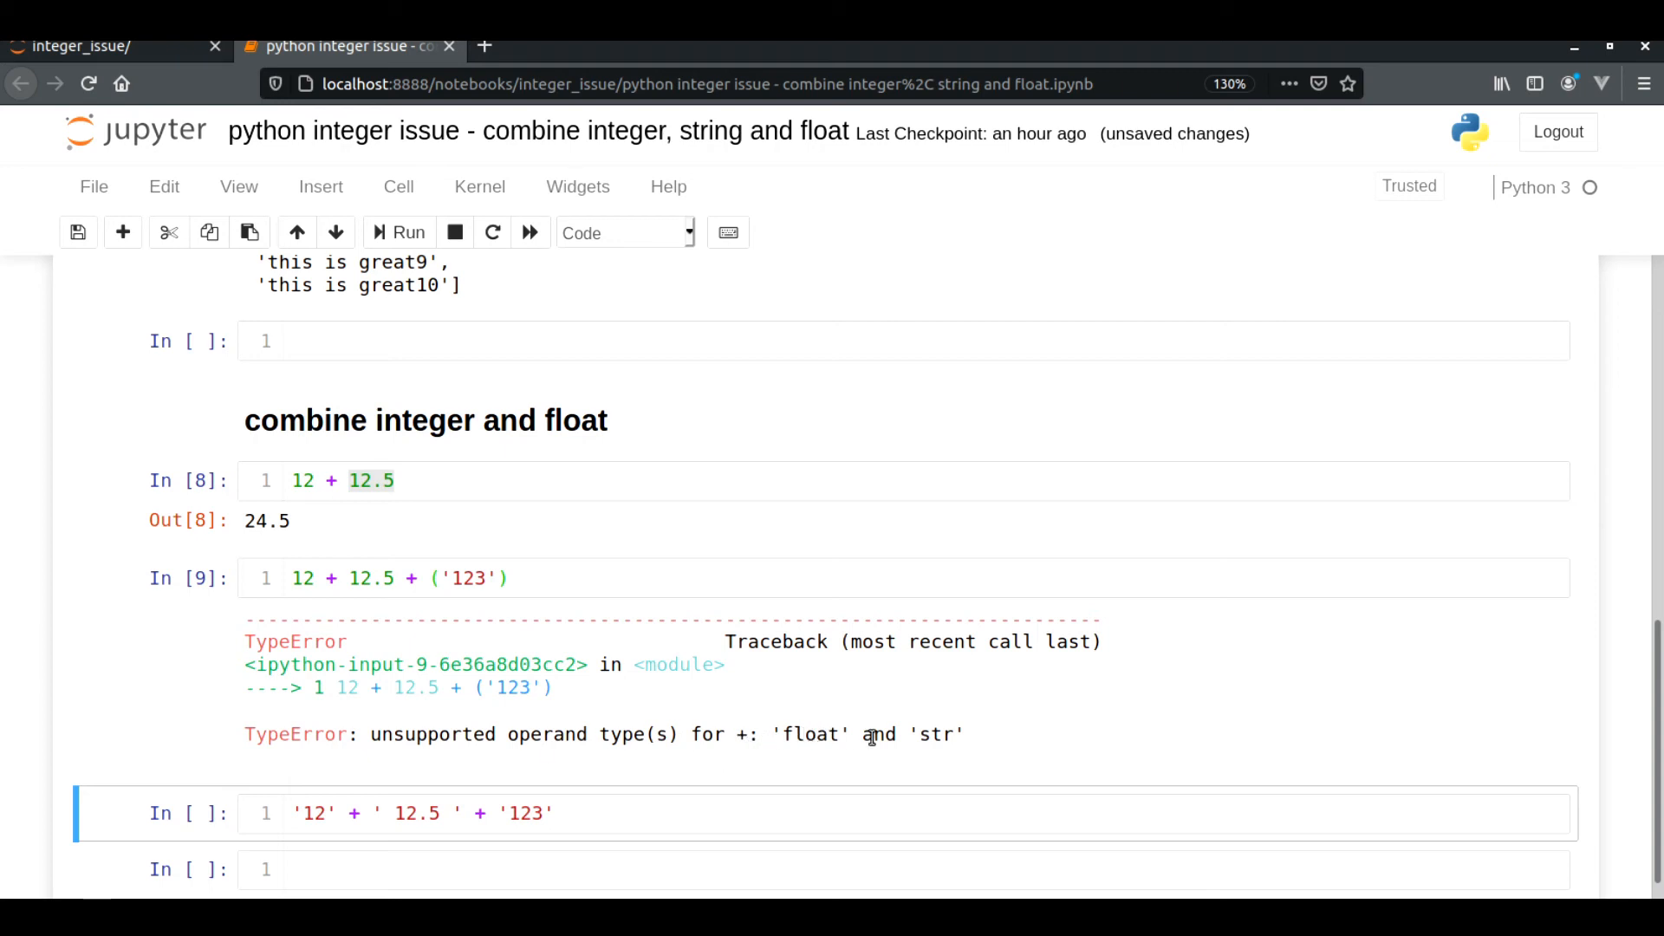
mouse_move(555, 583)
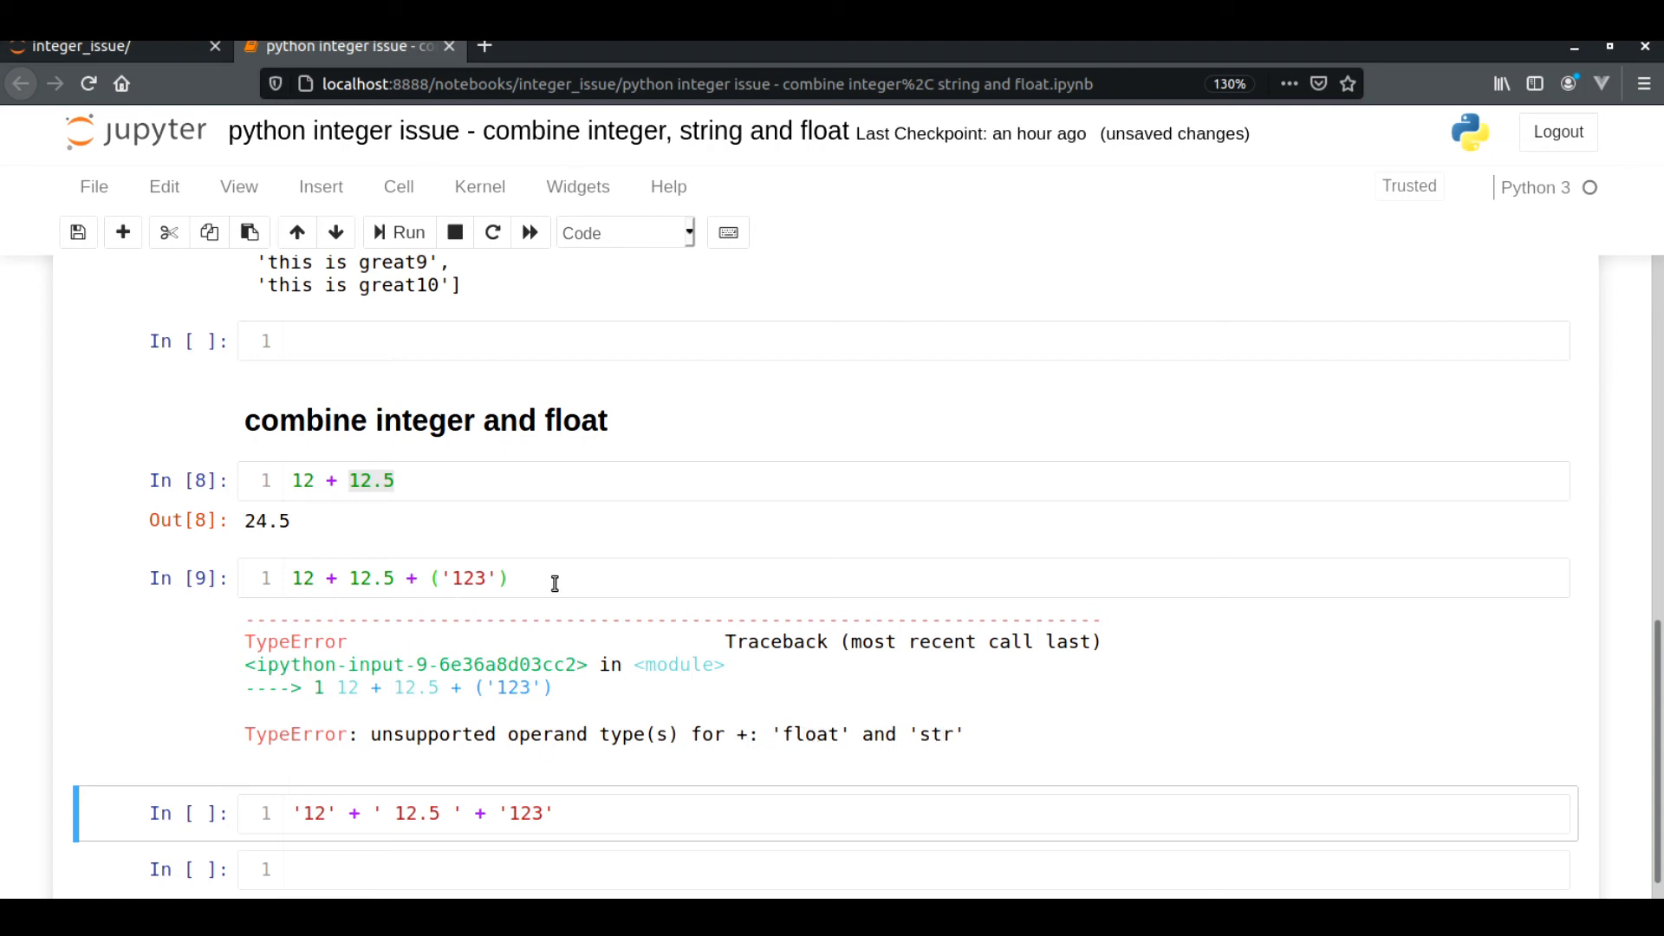
left_click(435, 579)
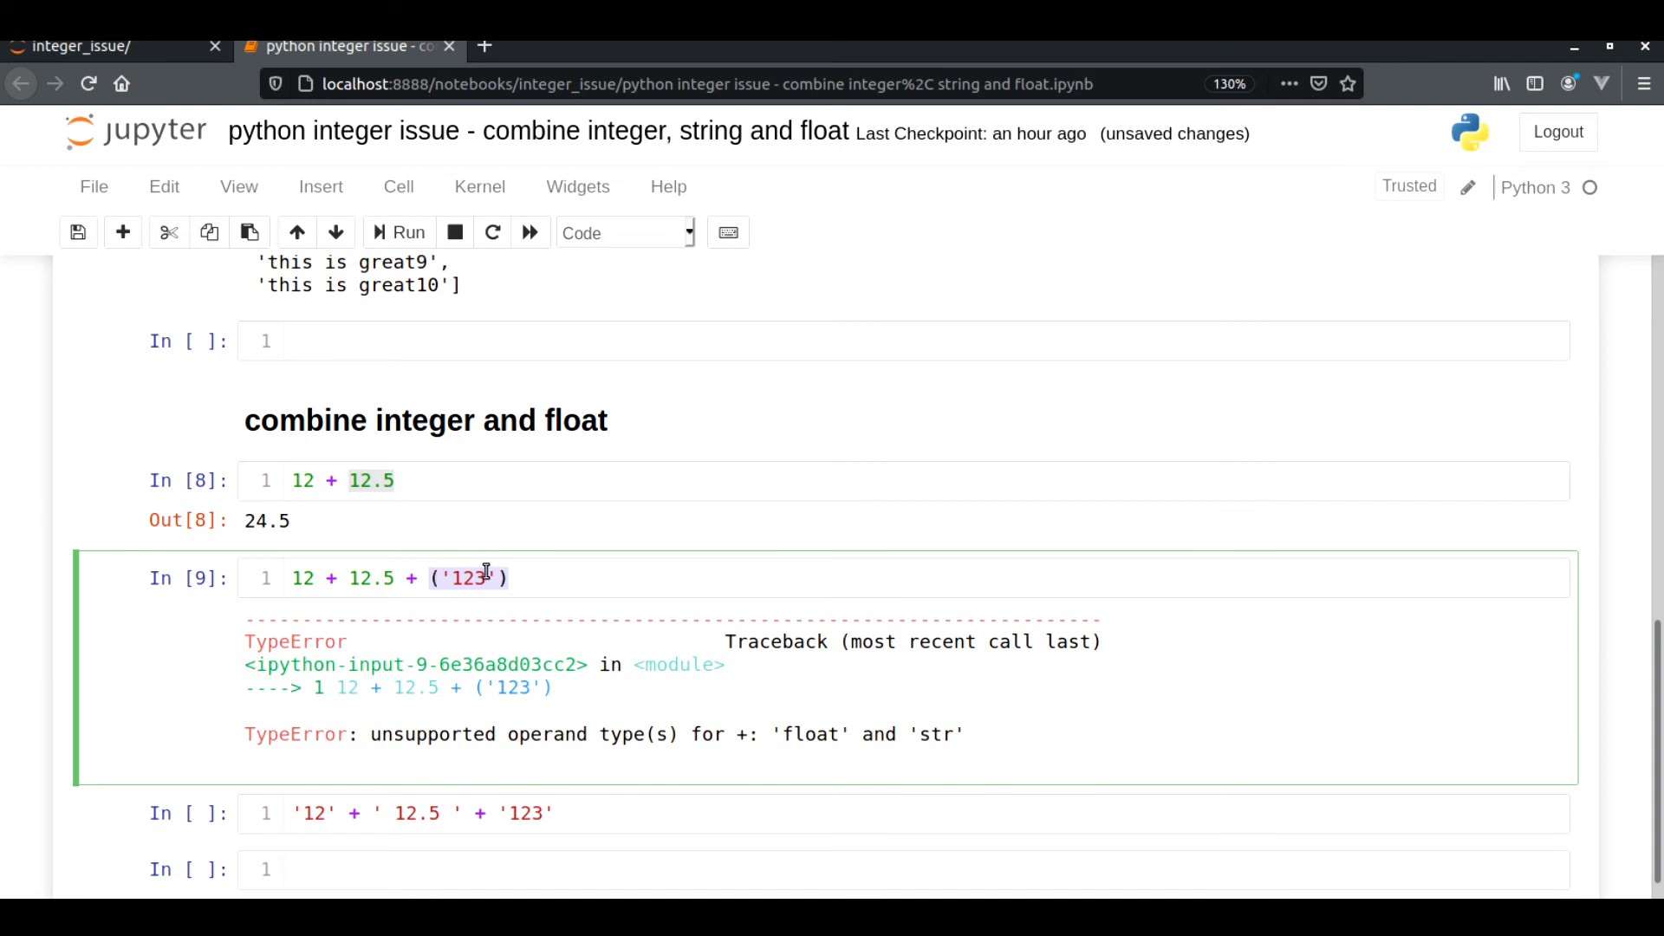
mouse_move(428, 593)
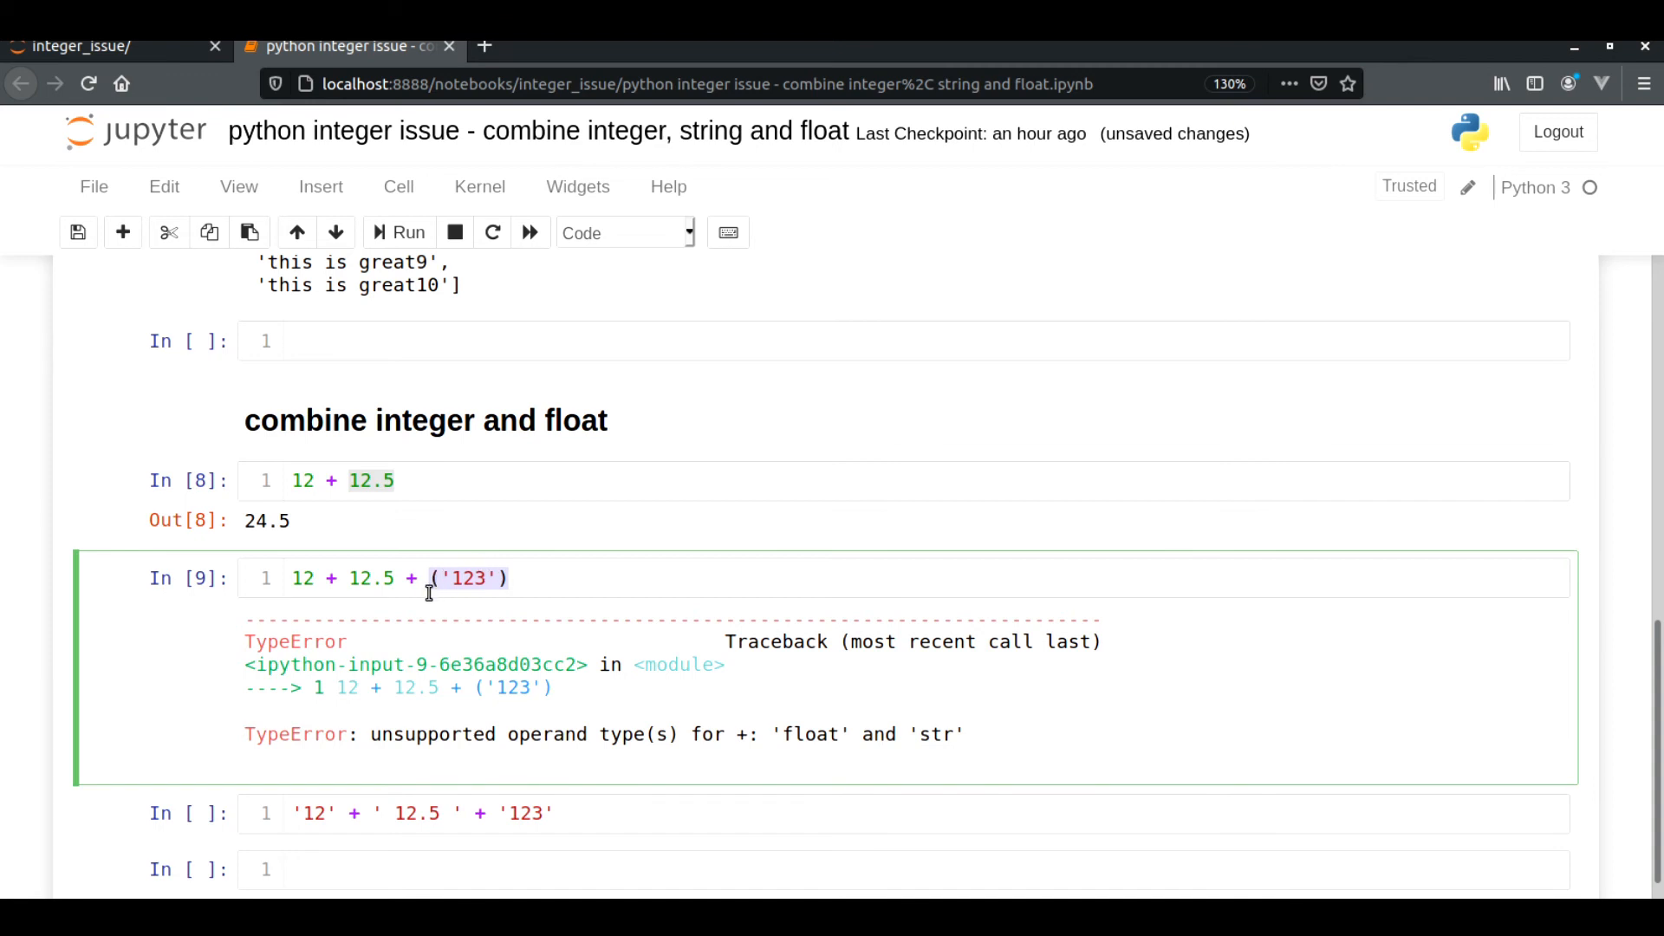
type("int")
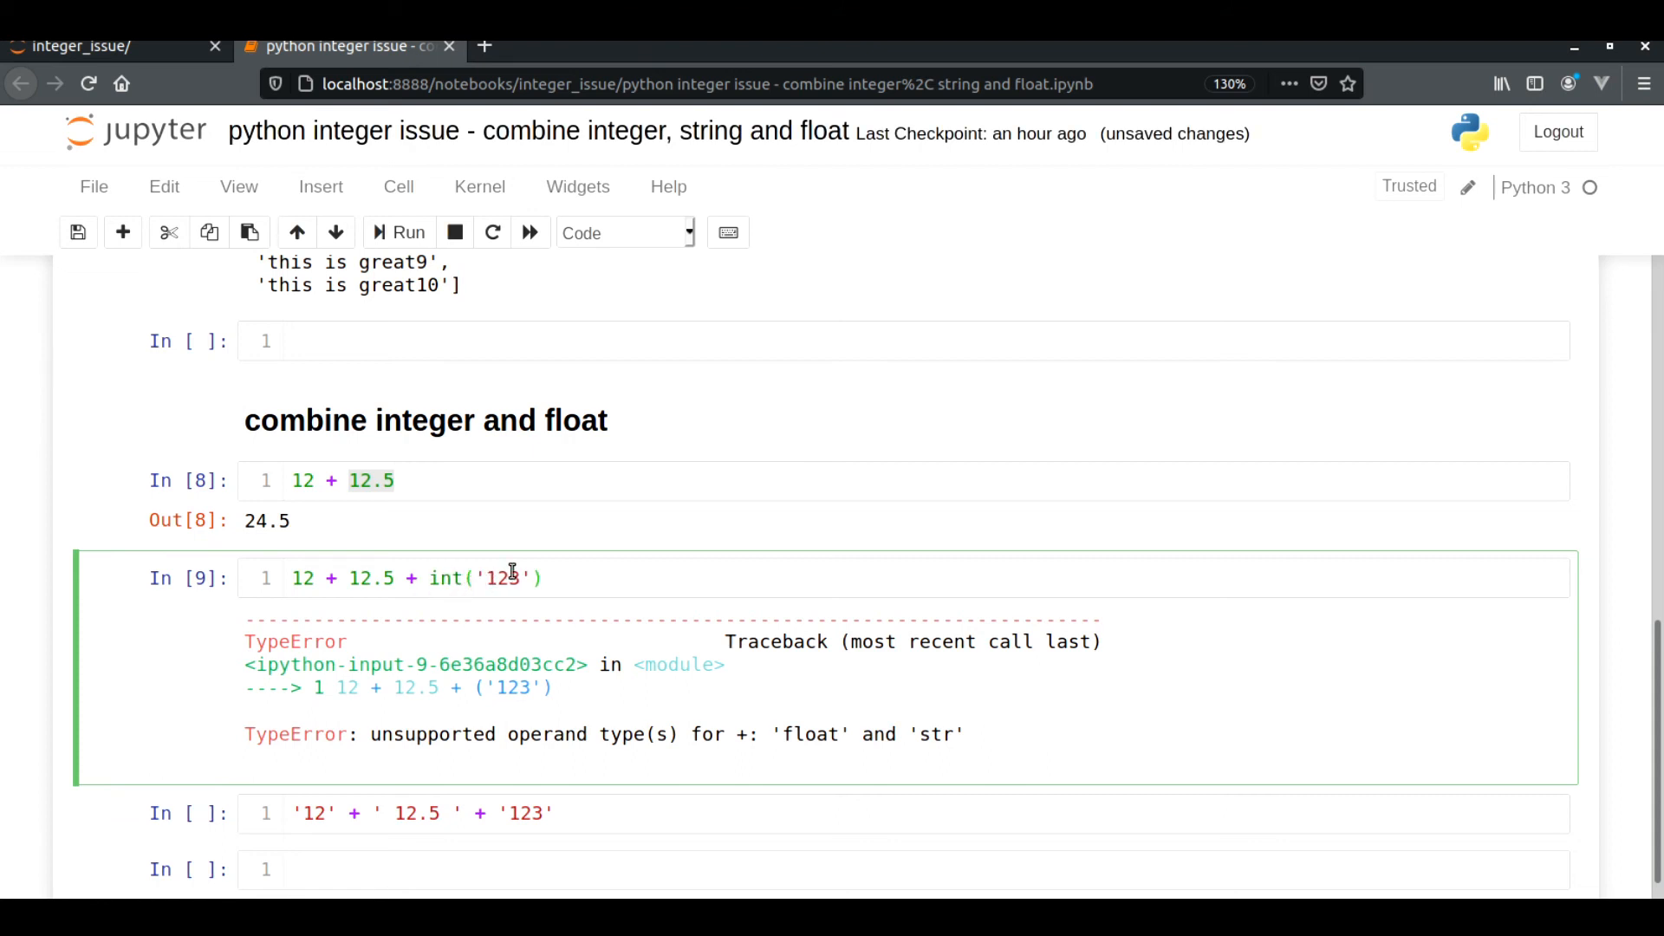
Run 12 + 12.5 + int('123') and highlight the result 147.5
double_click(503, 577)
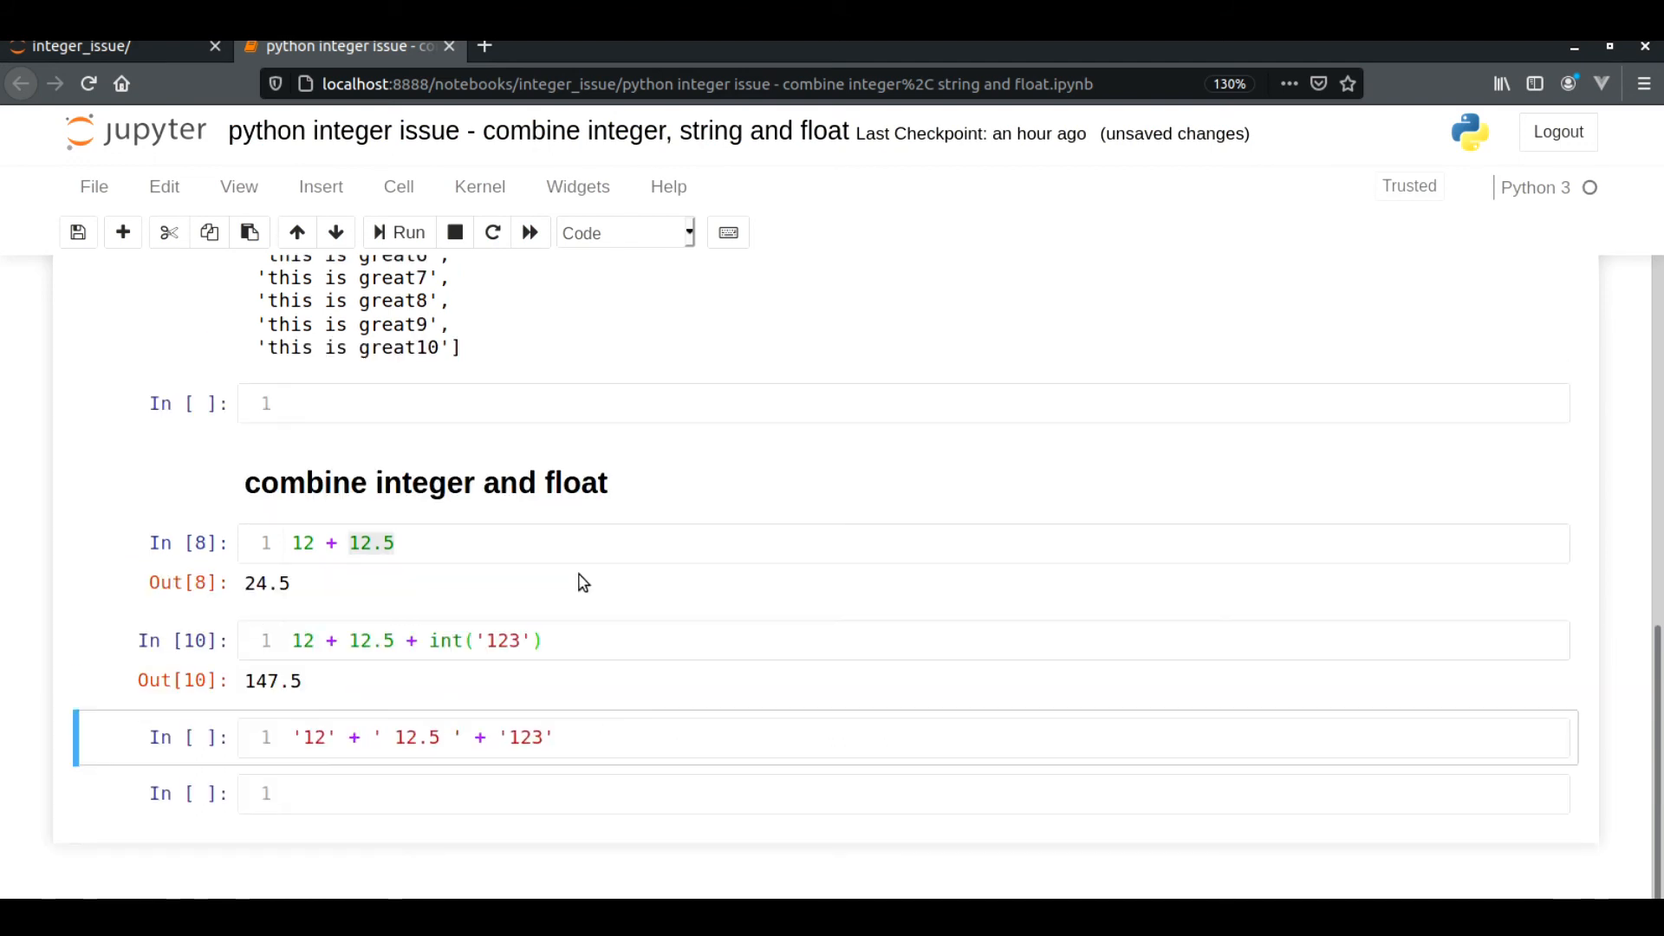
double_click(272, 679)
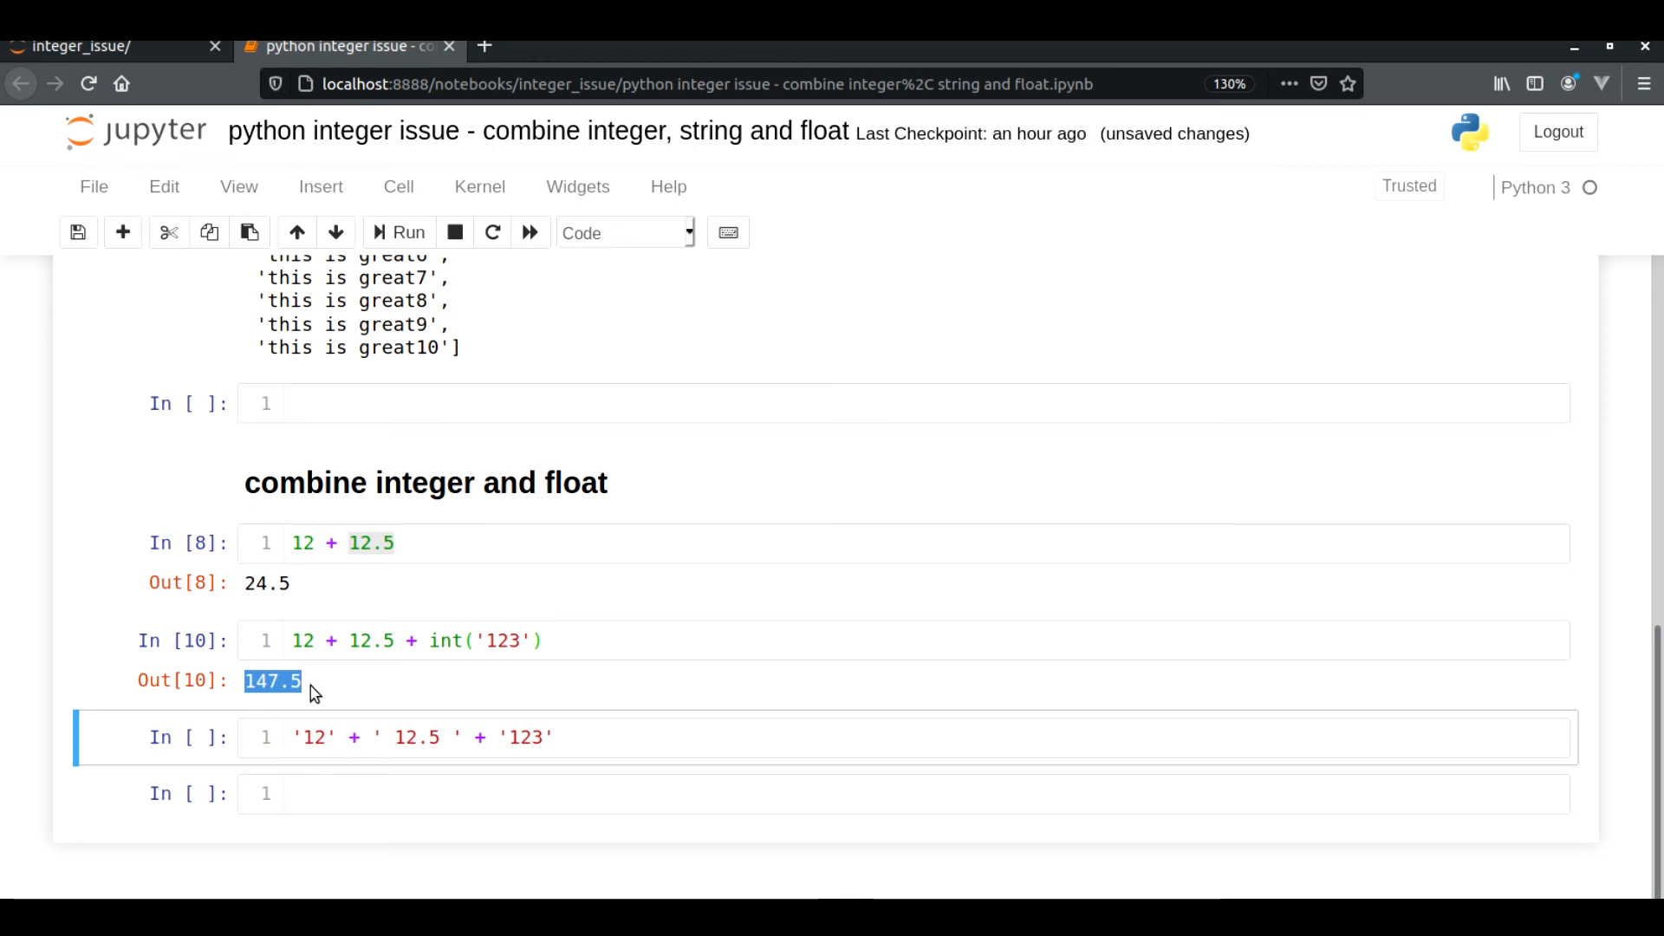
left_click(272, 680)
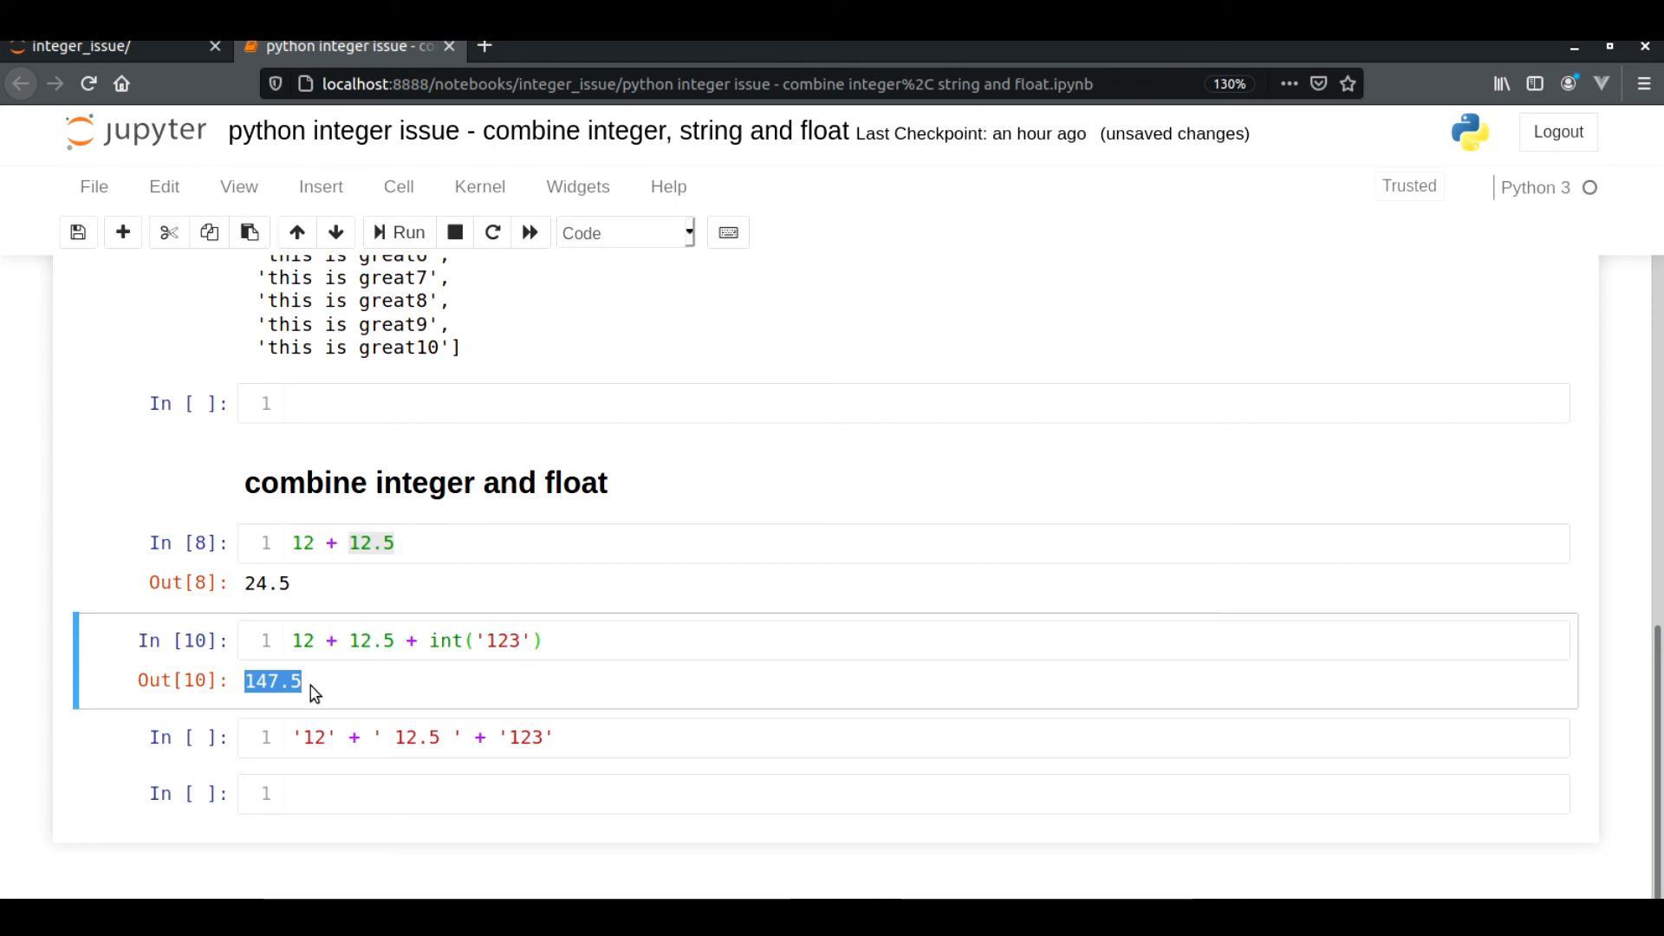
mouse_move(515, 690)
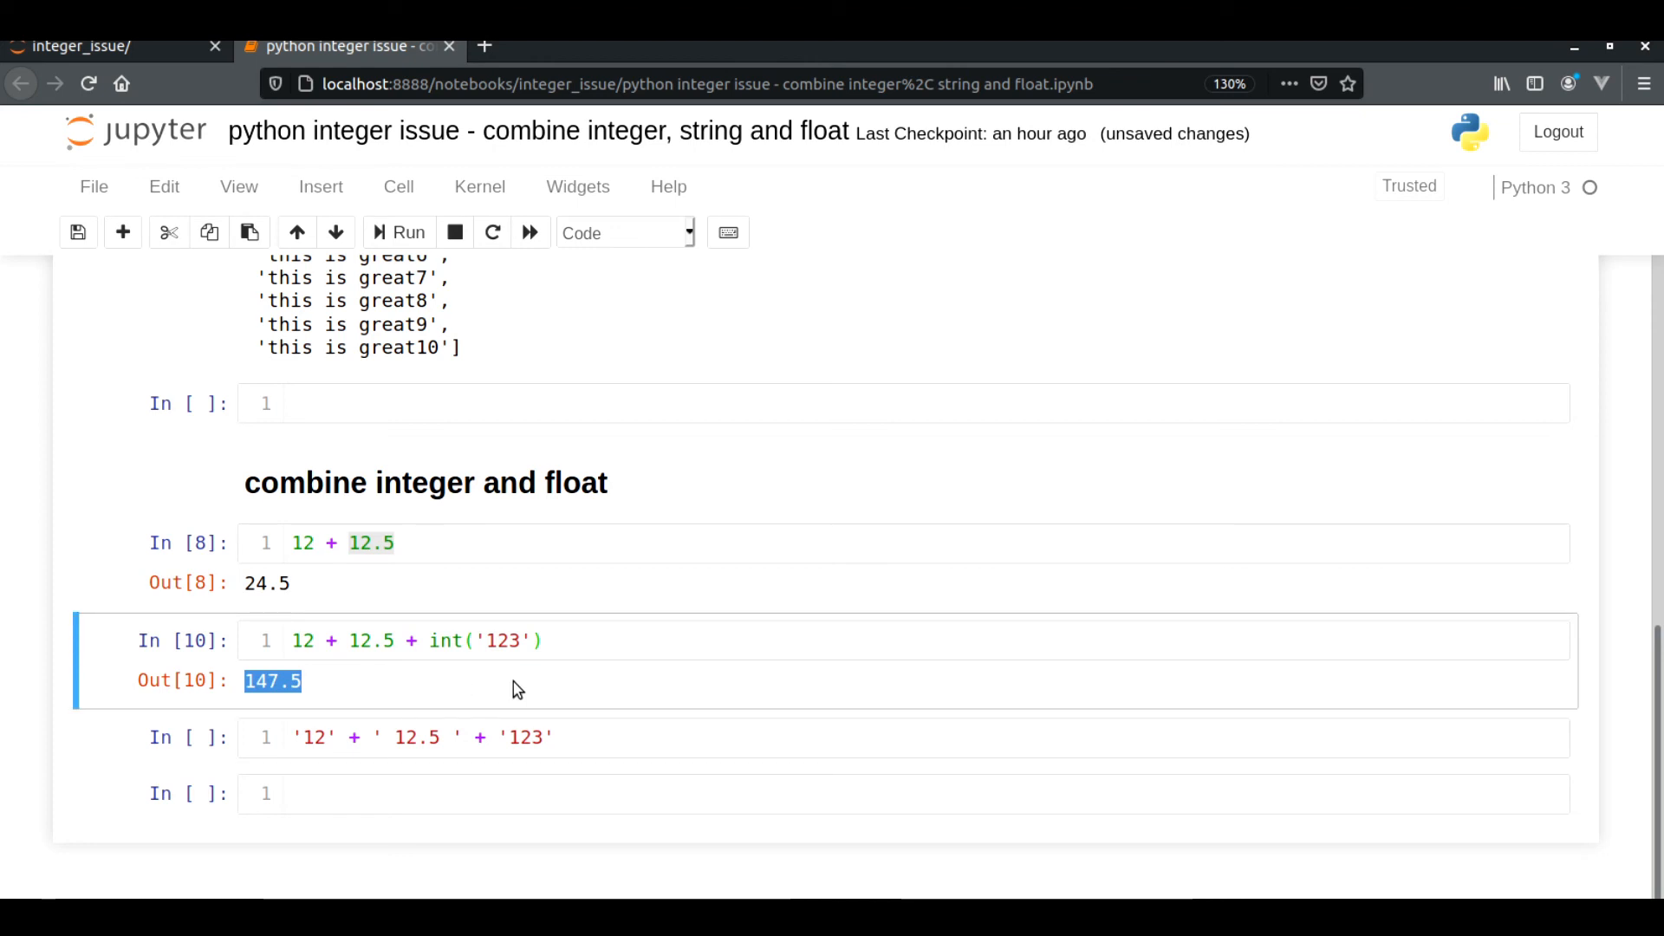
scroll("down", 3)
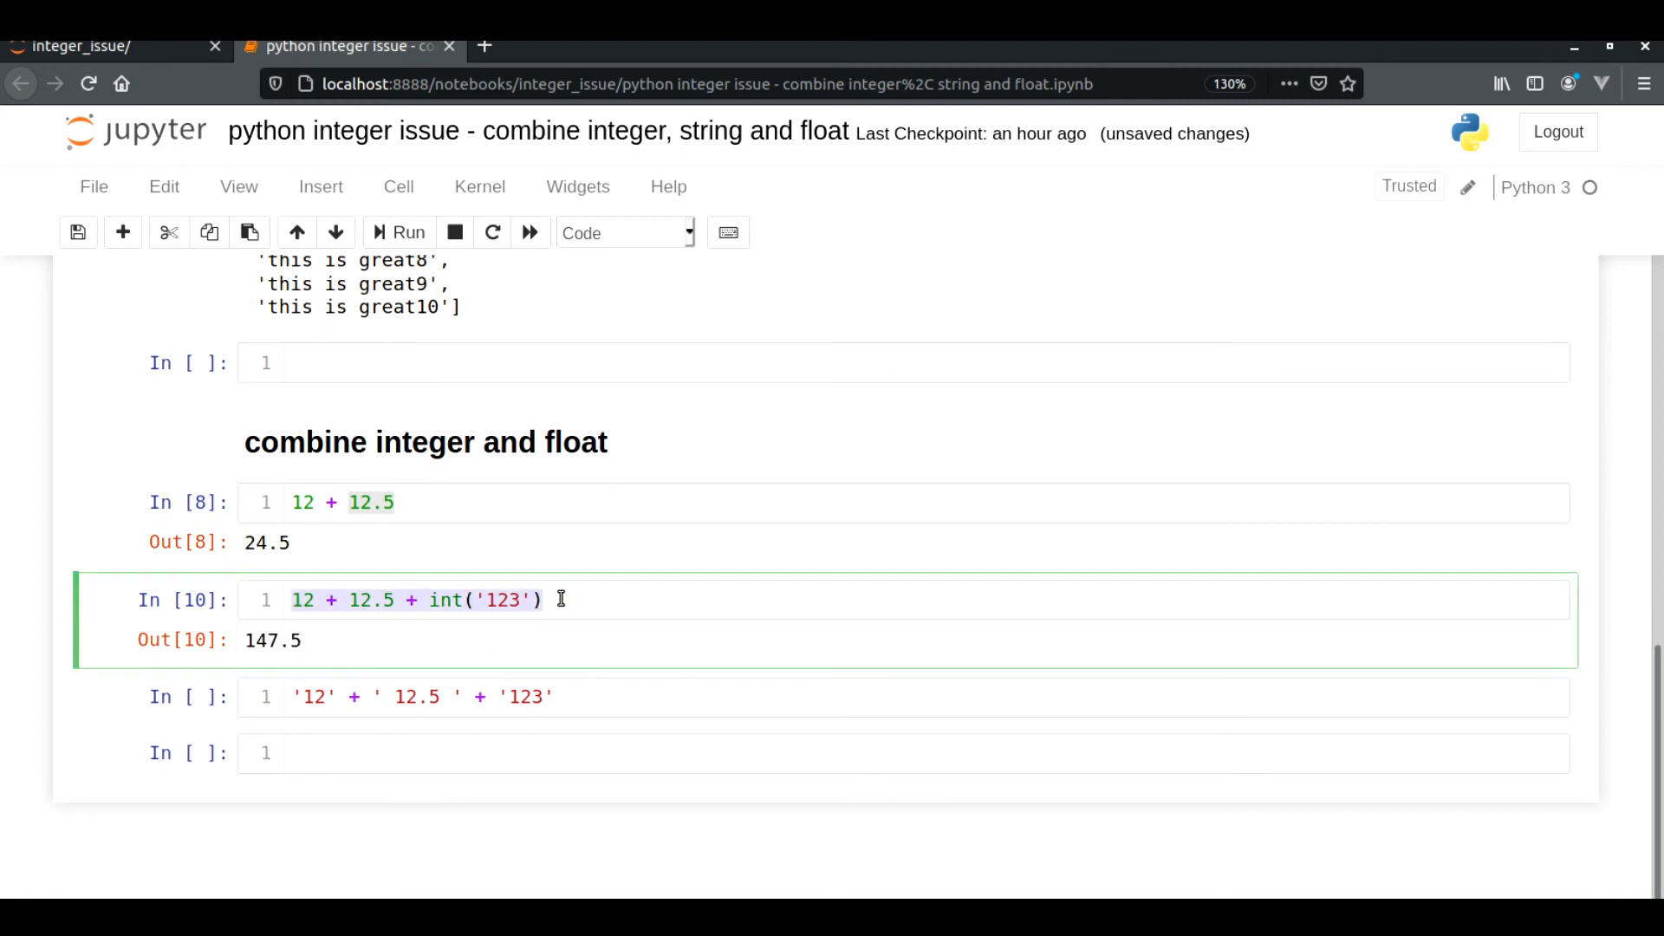
mouse_move(504, 683)
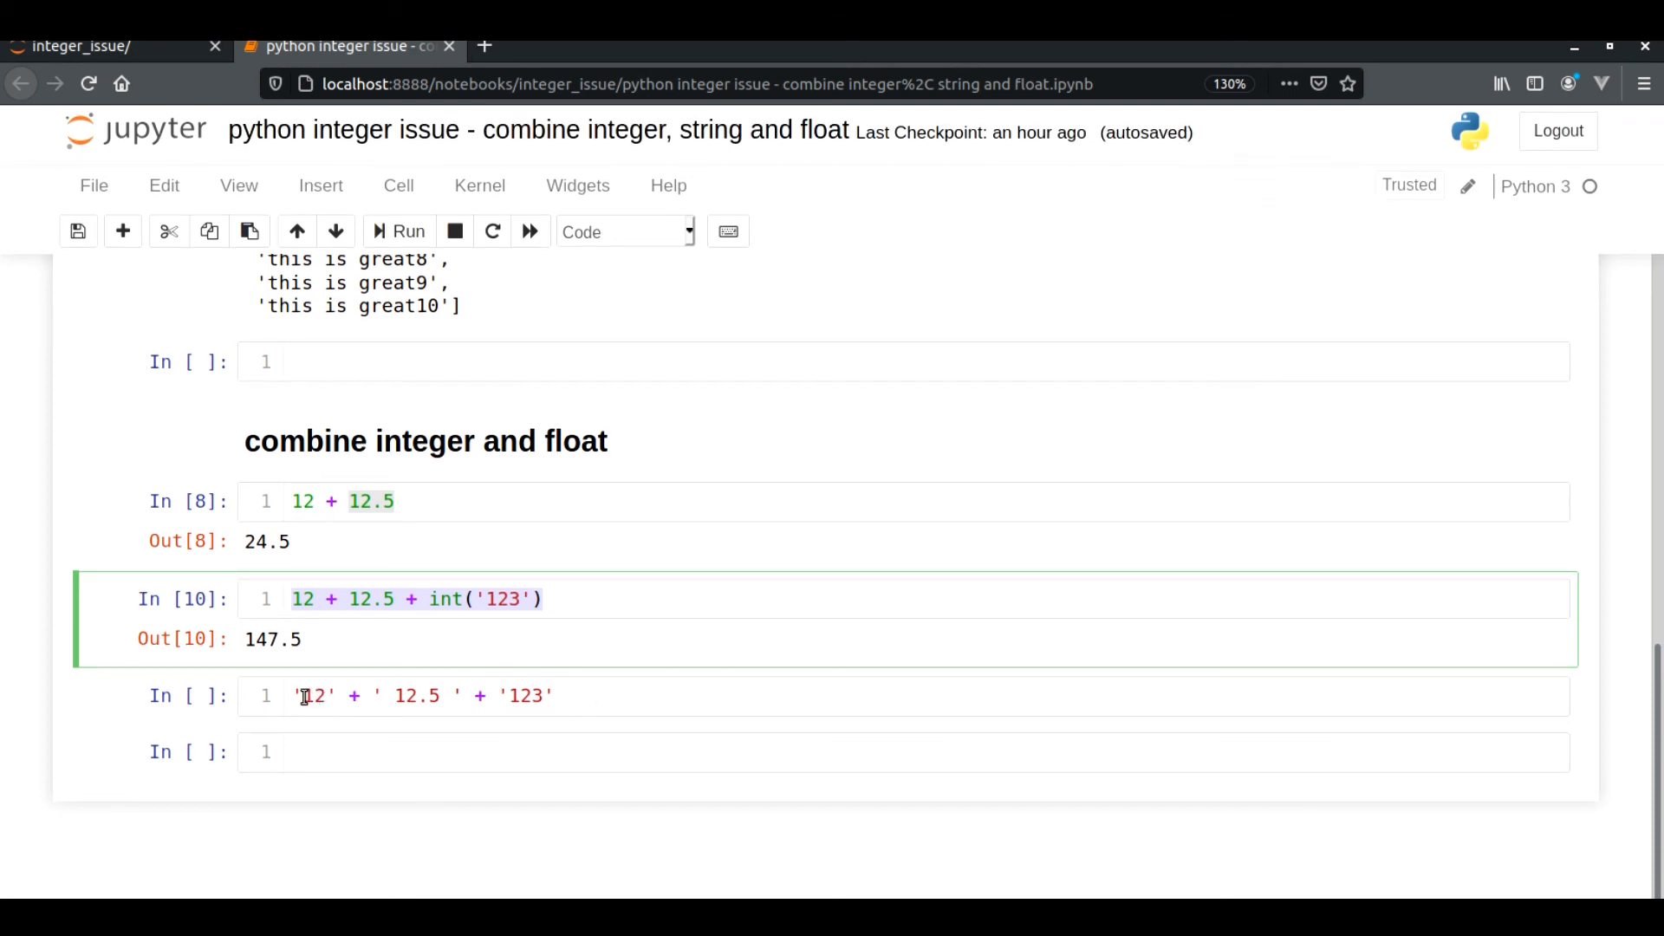
Run the '12' + ' 12.5 ' + '123' cell outputting '12 12.5 123'
left_click(308, 695)
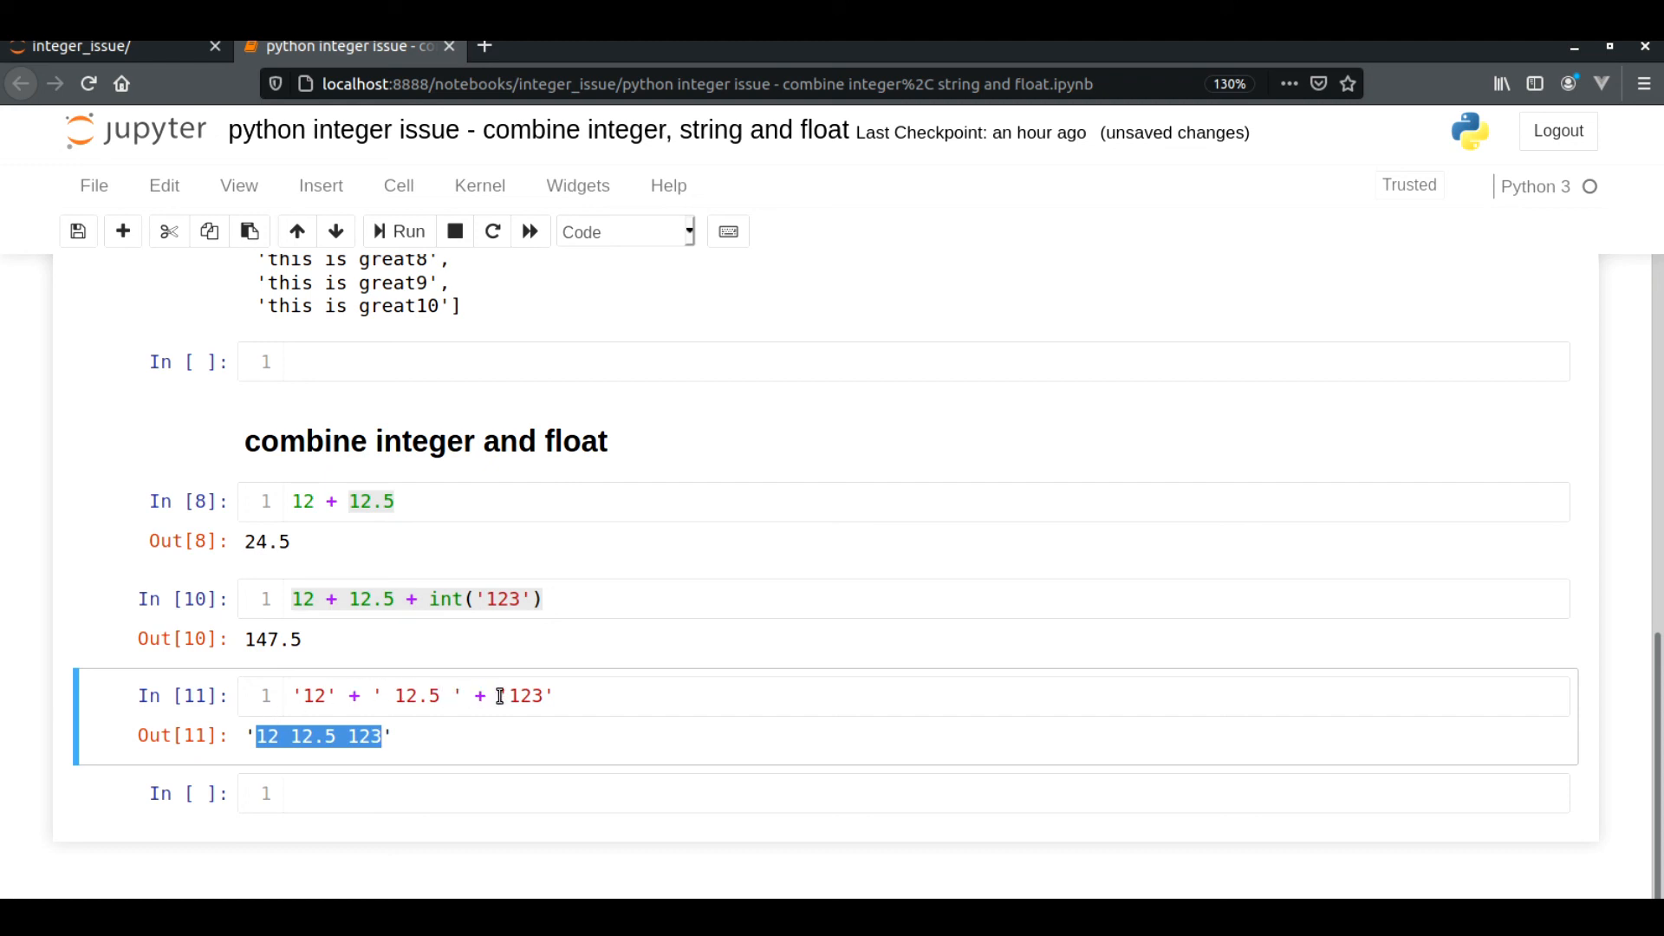
mouse_move(609, 699)
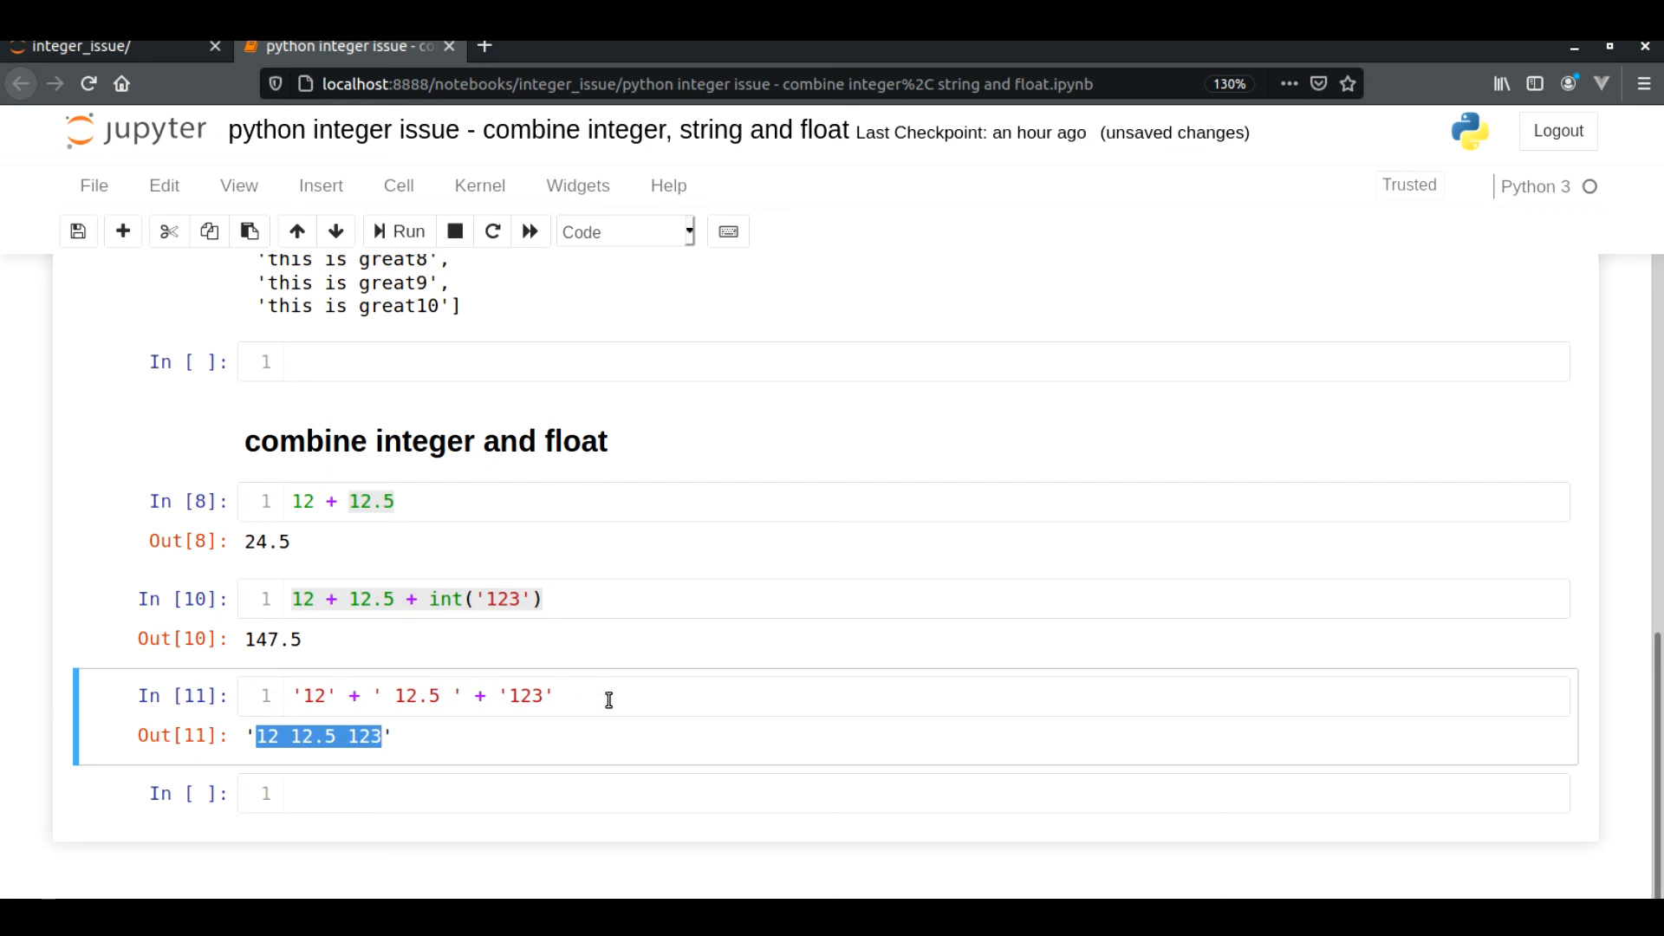